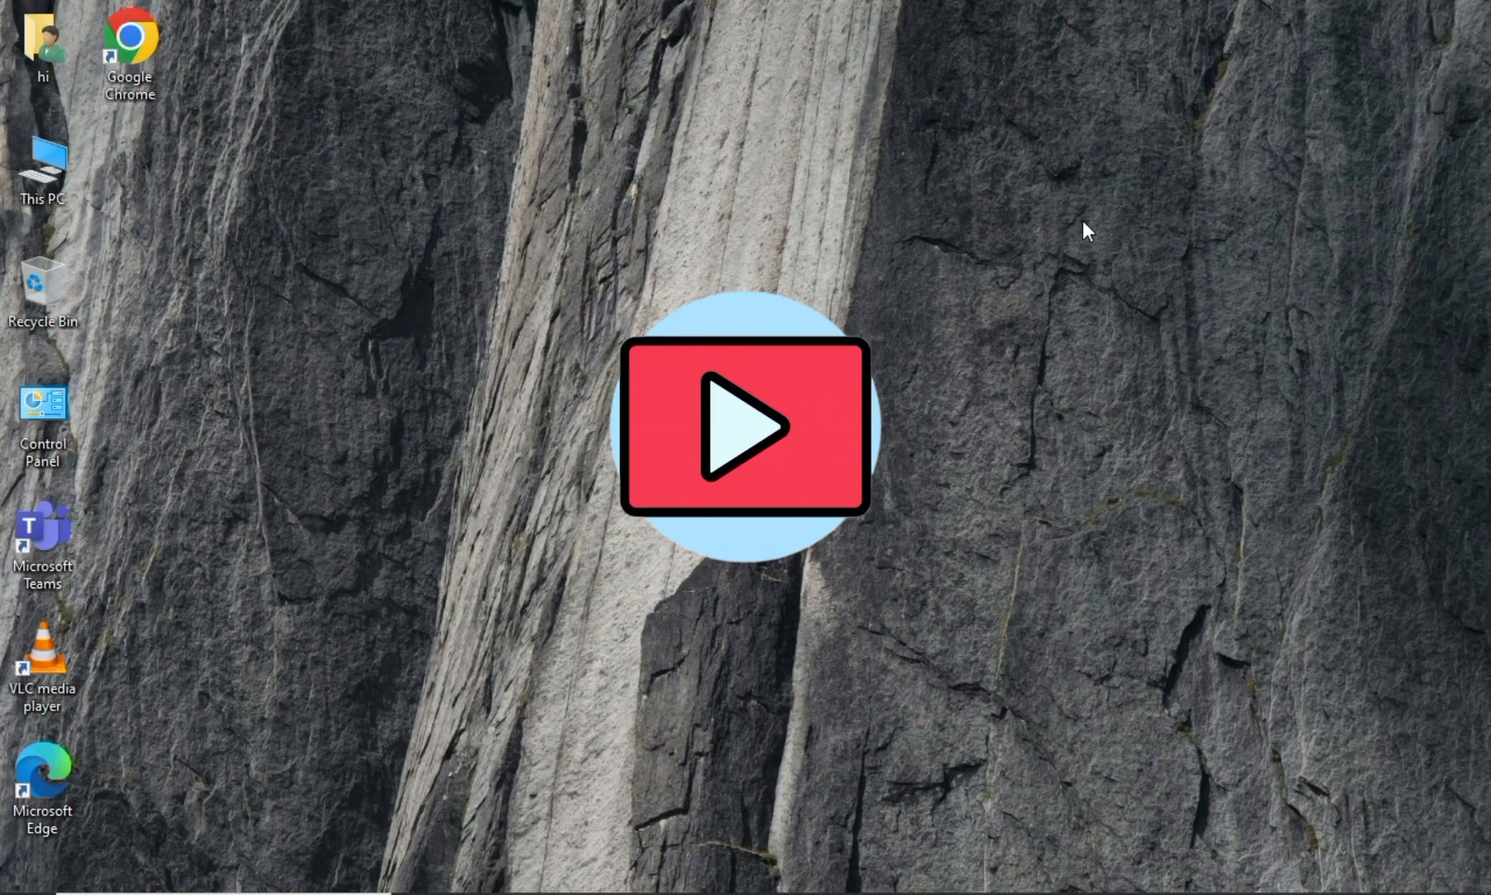
# Check the installed apps list in Settings where Microsoft Teams appears
pyautogui.click(746, 426)
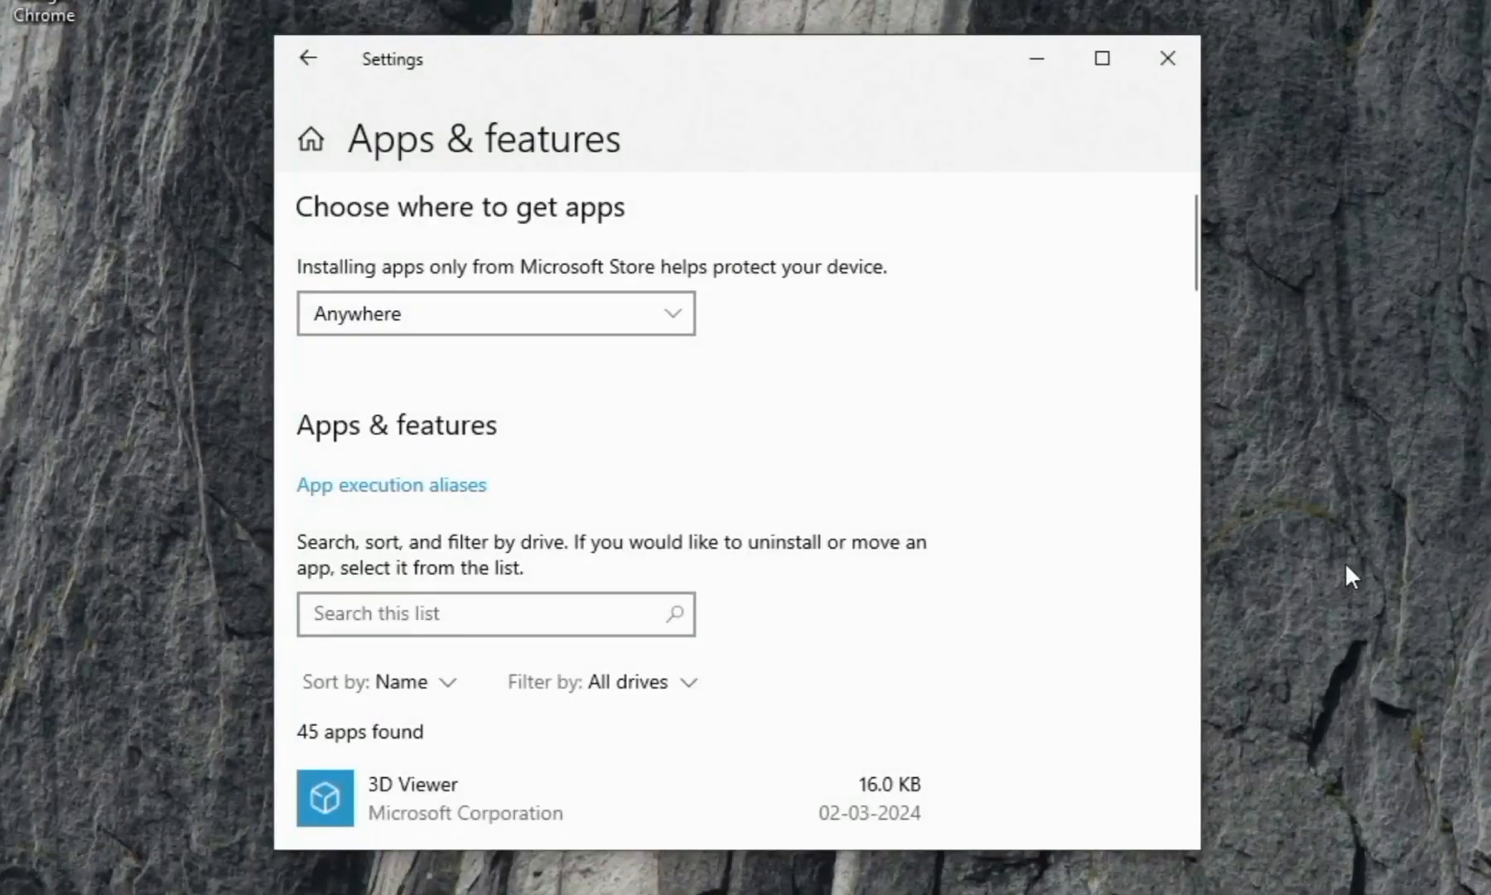
pyautogui.scroll(-3)
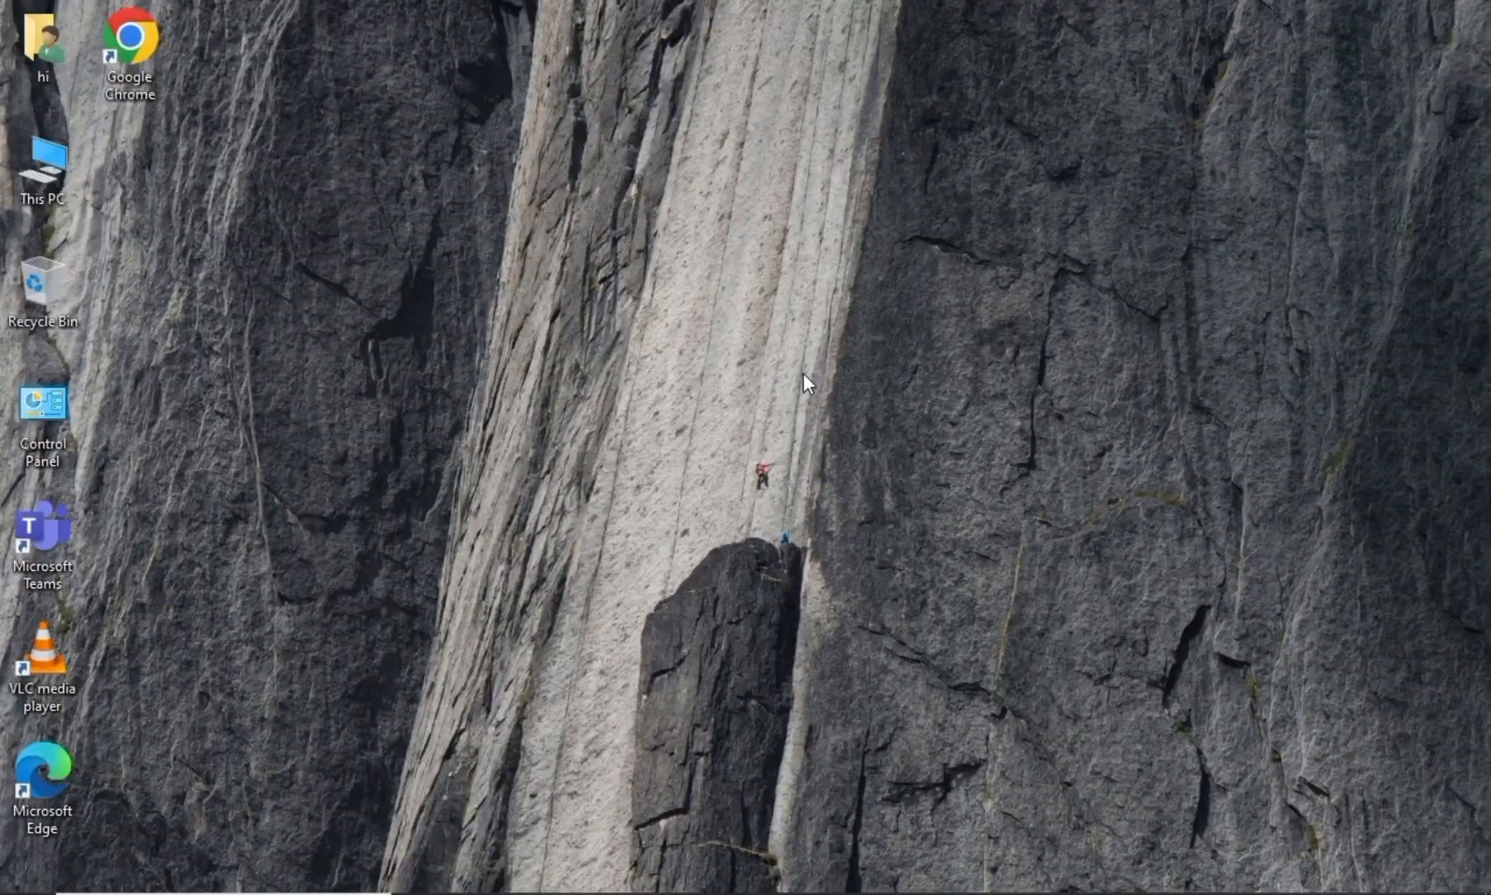
pyautogui.doubleClick(36, 772)
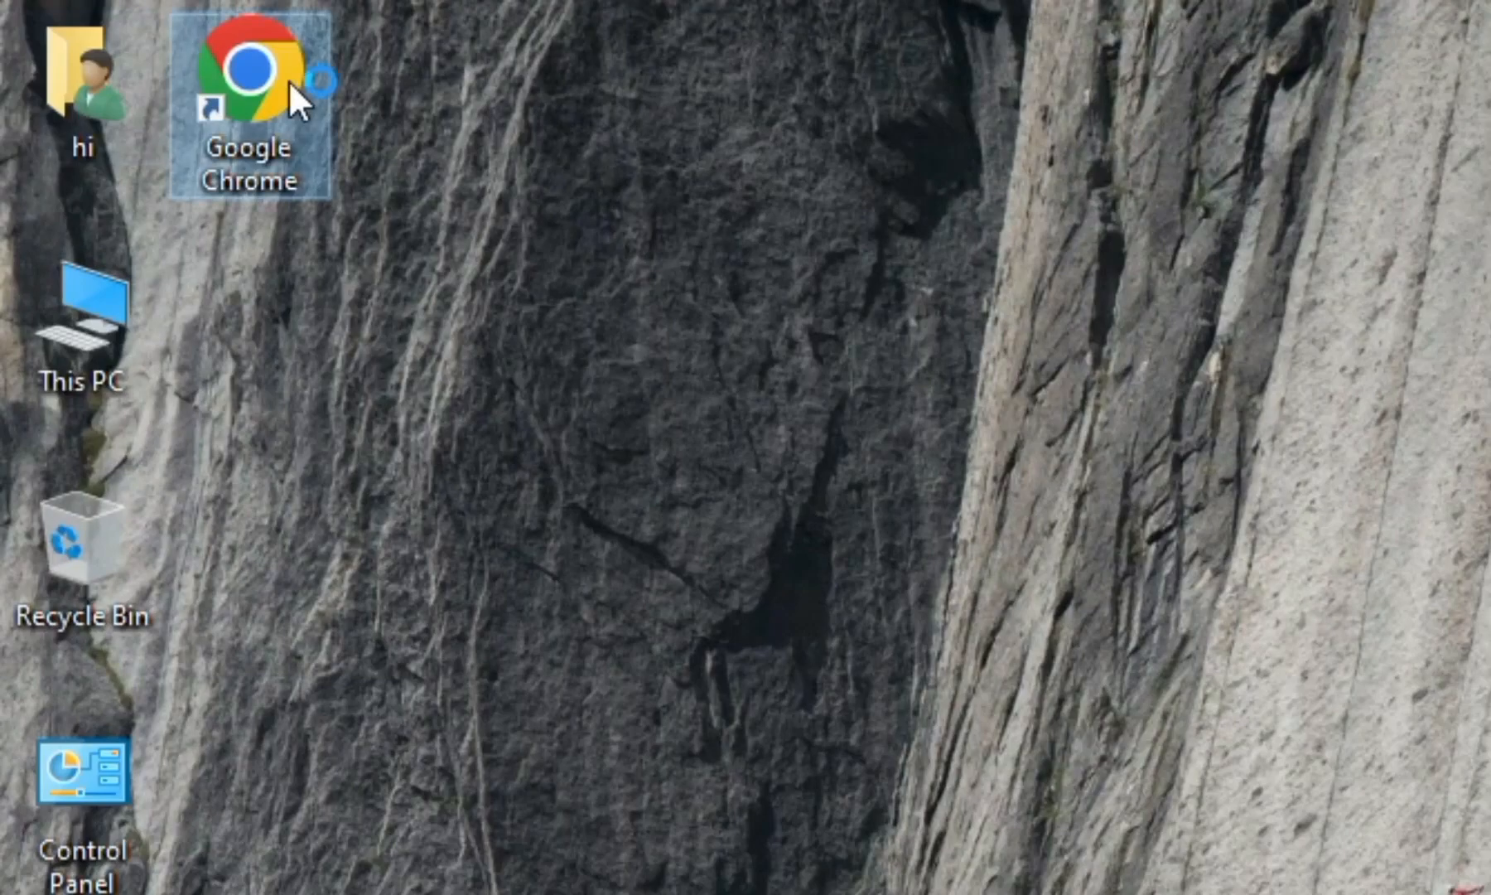
# Find revouninstaller.com via a Chrome search, download the Freeware version and run the installer
pyautogui.doubleClick(245, 69)
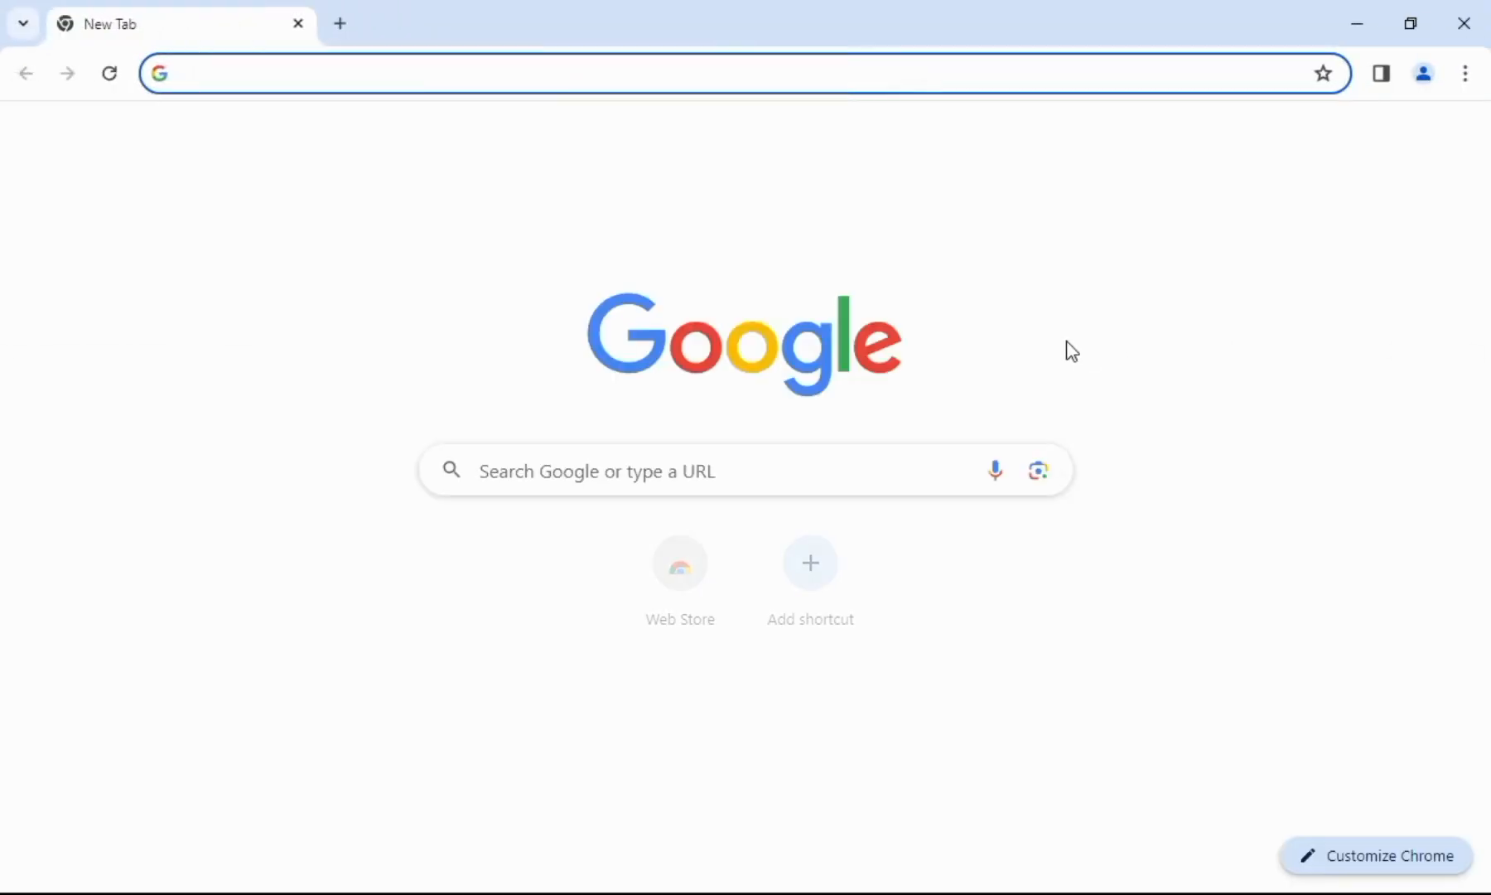
pyautogui.write('revo uninstaller')
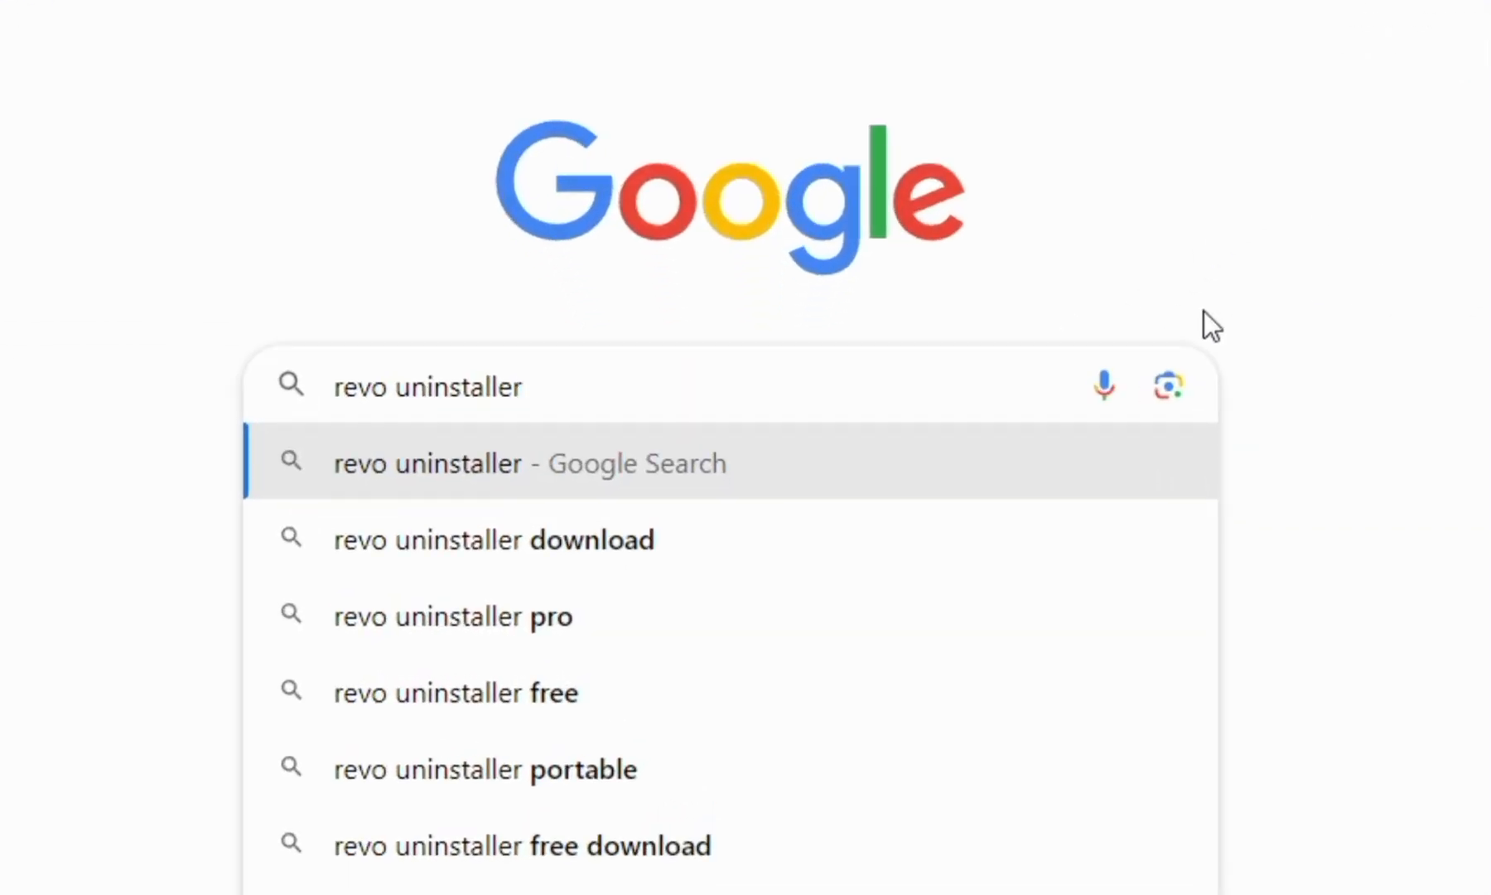
pyautogui.click(494, 538)
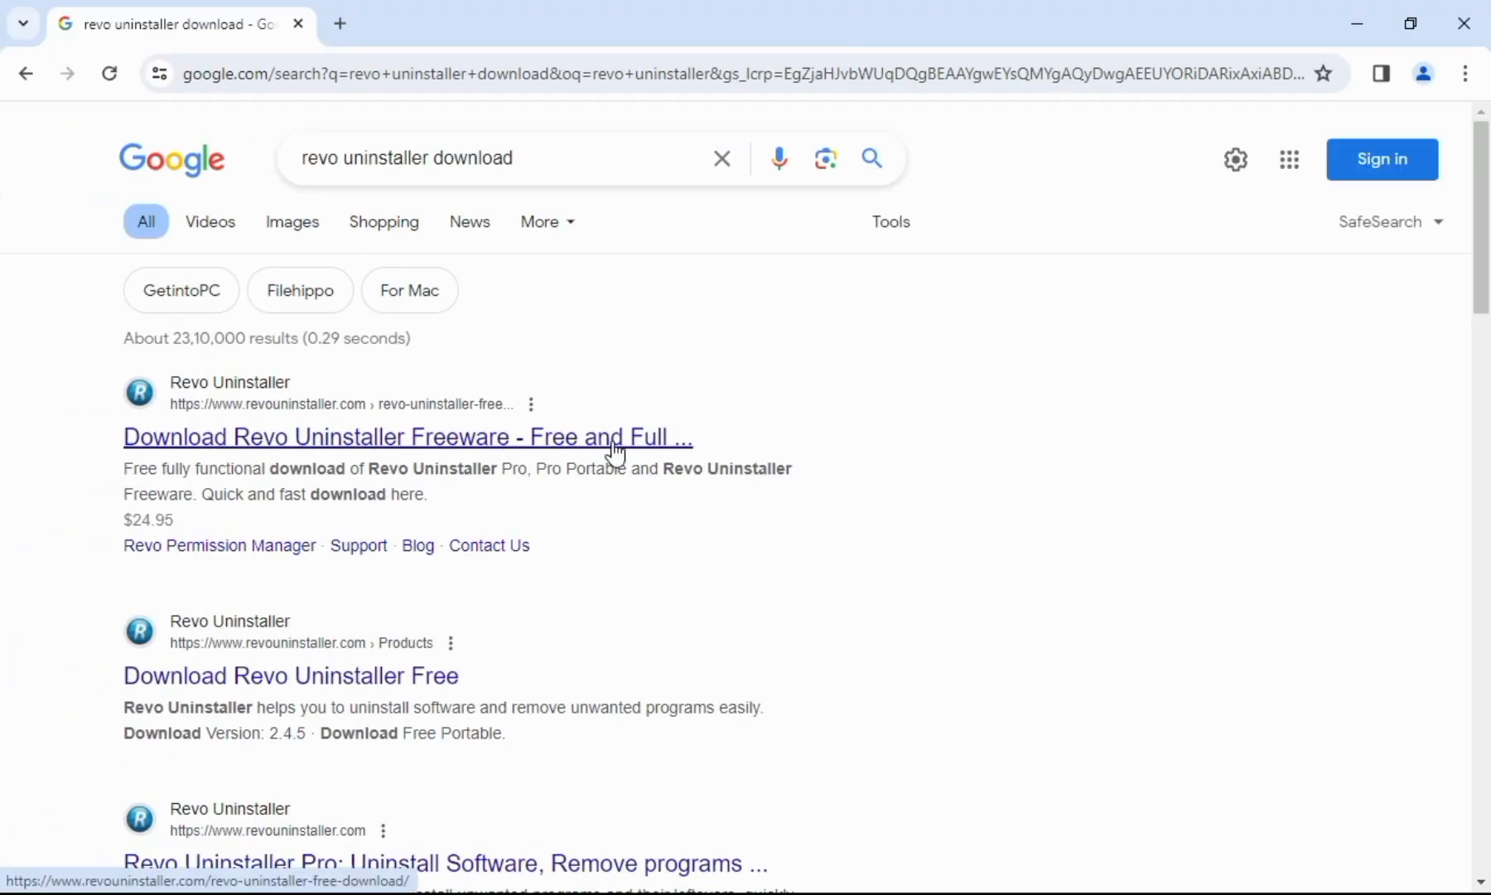
pyautogui.click(407, 435)
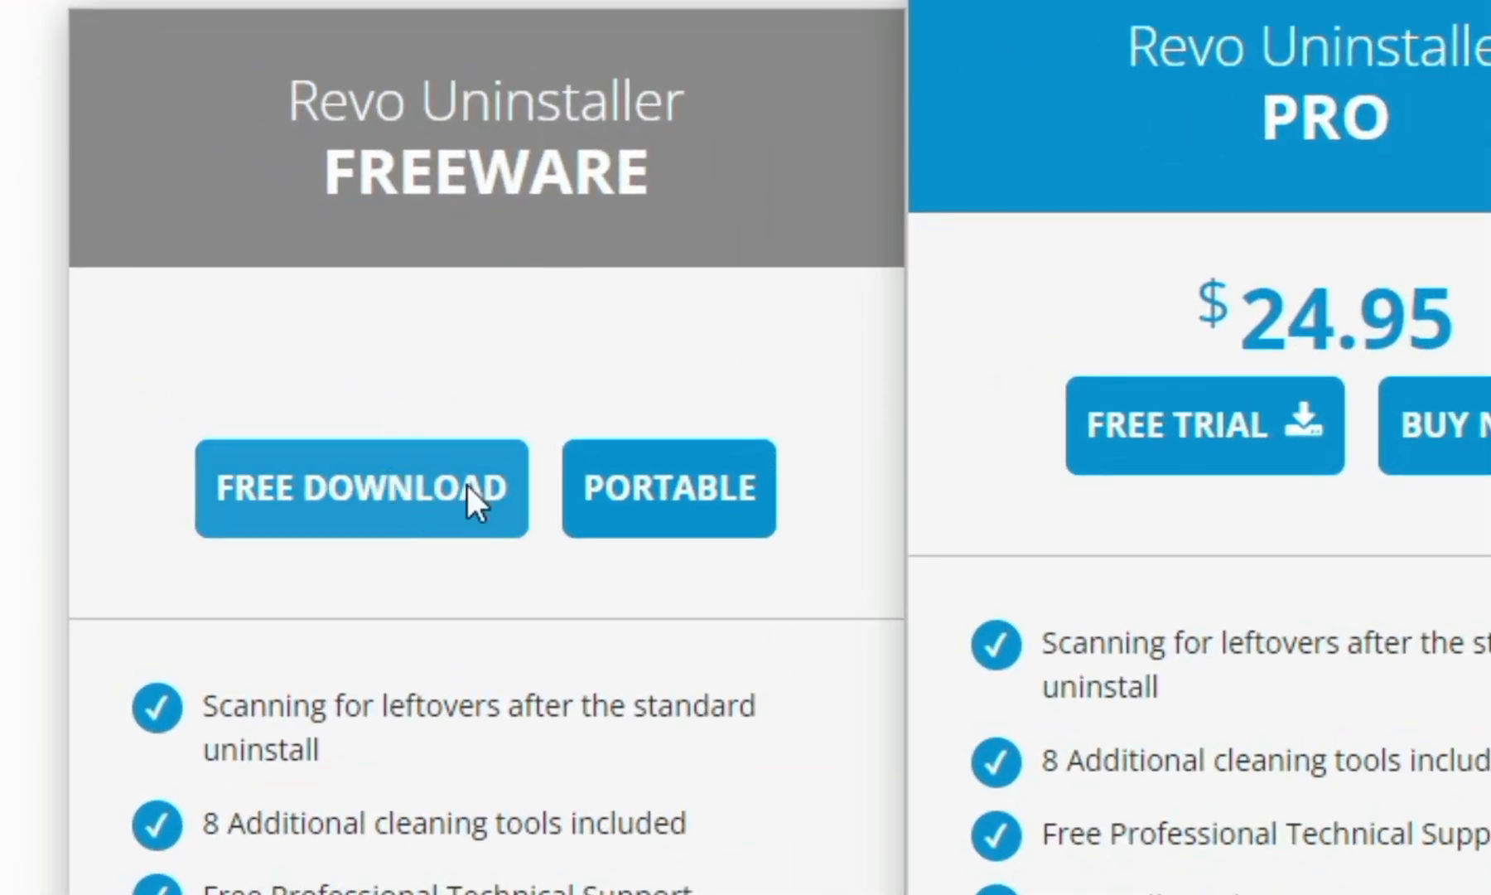
pyautogui.click(361, 487)
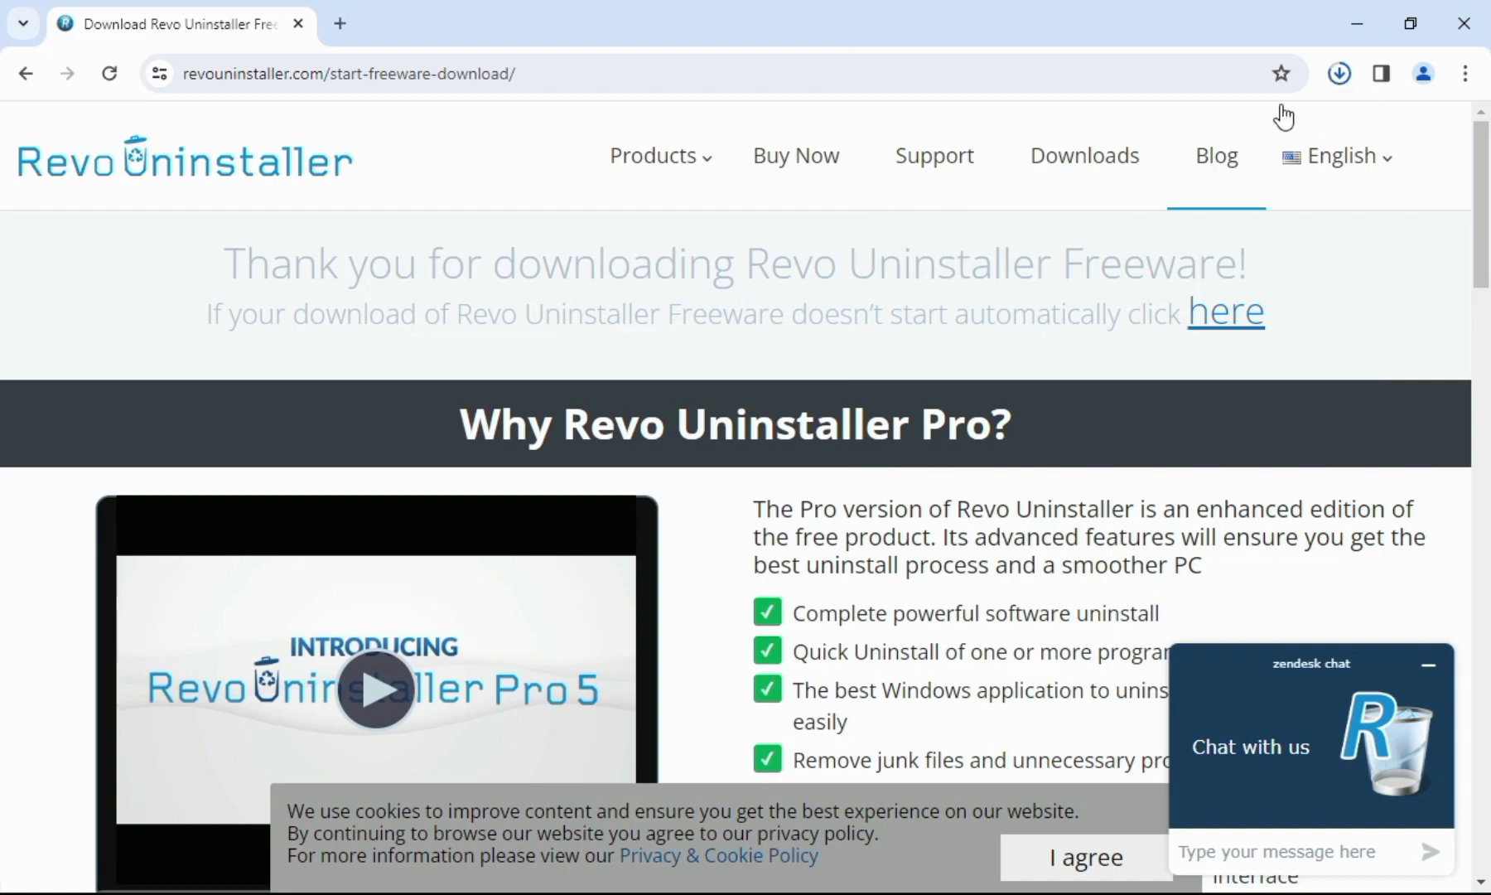
pyautogui.click(1339, 73)
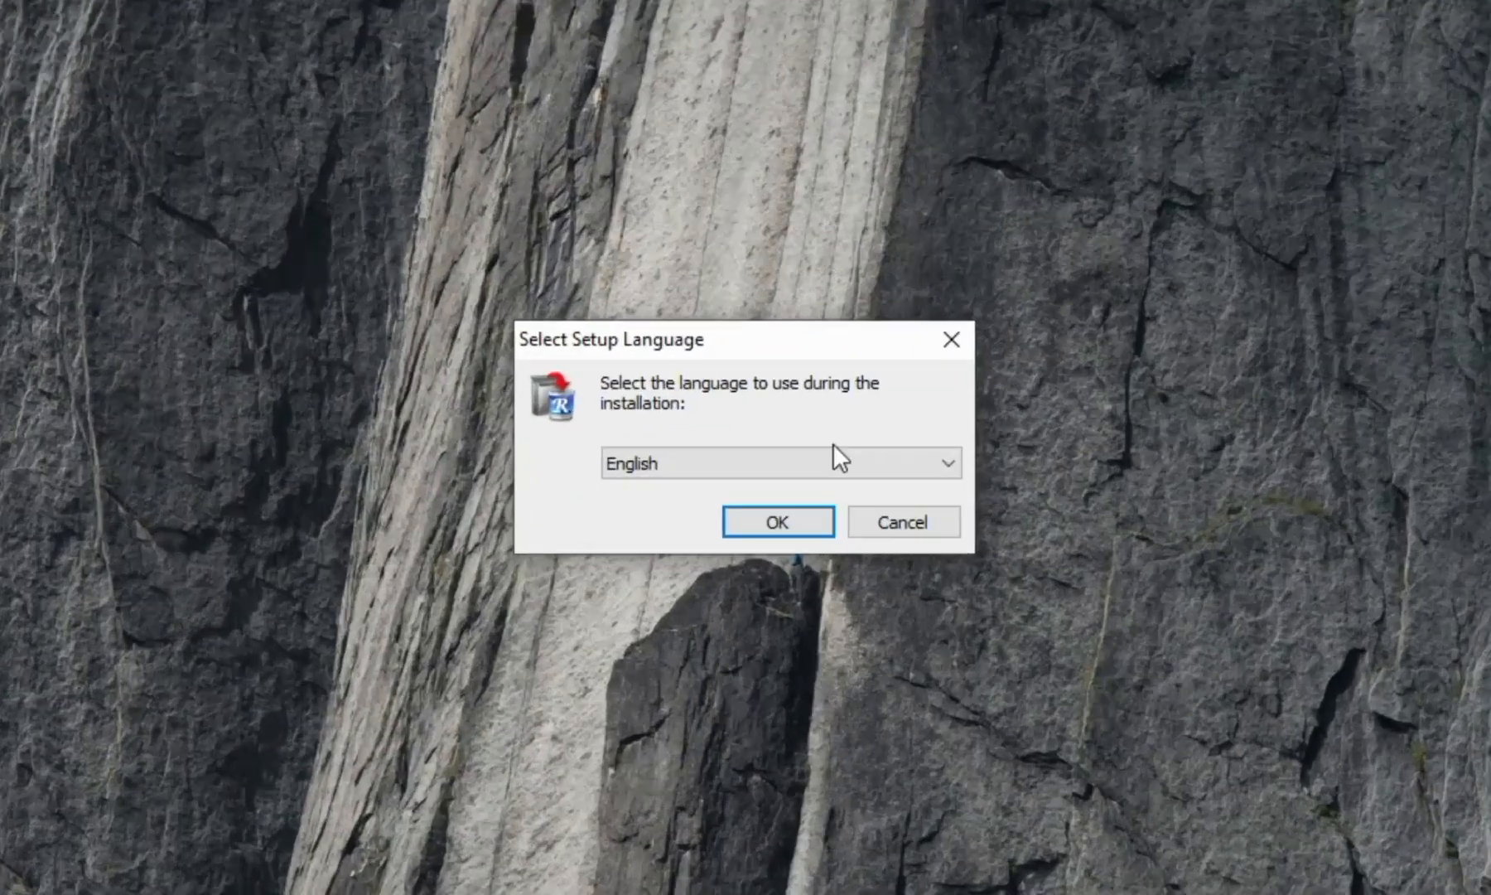
# Install Revo Uninstaller 2.4.5 in English, accepting the license with a desktop shortcut, and launch it
pyautogui.click(777, 520)
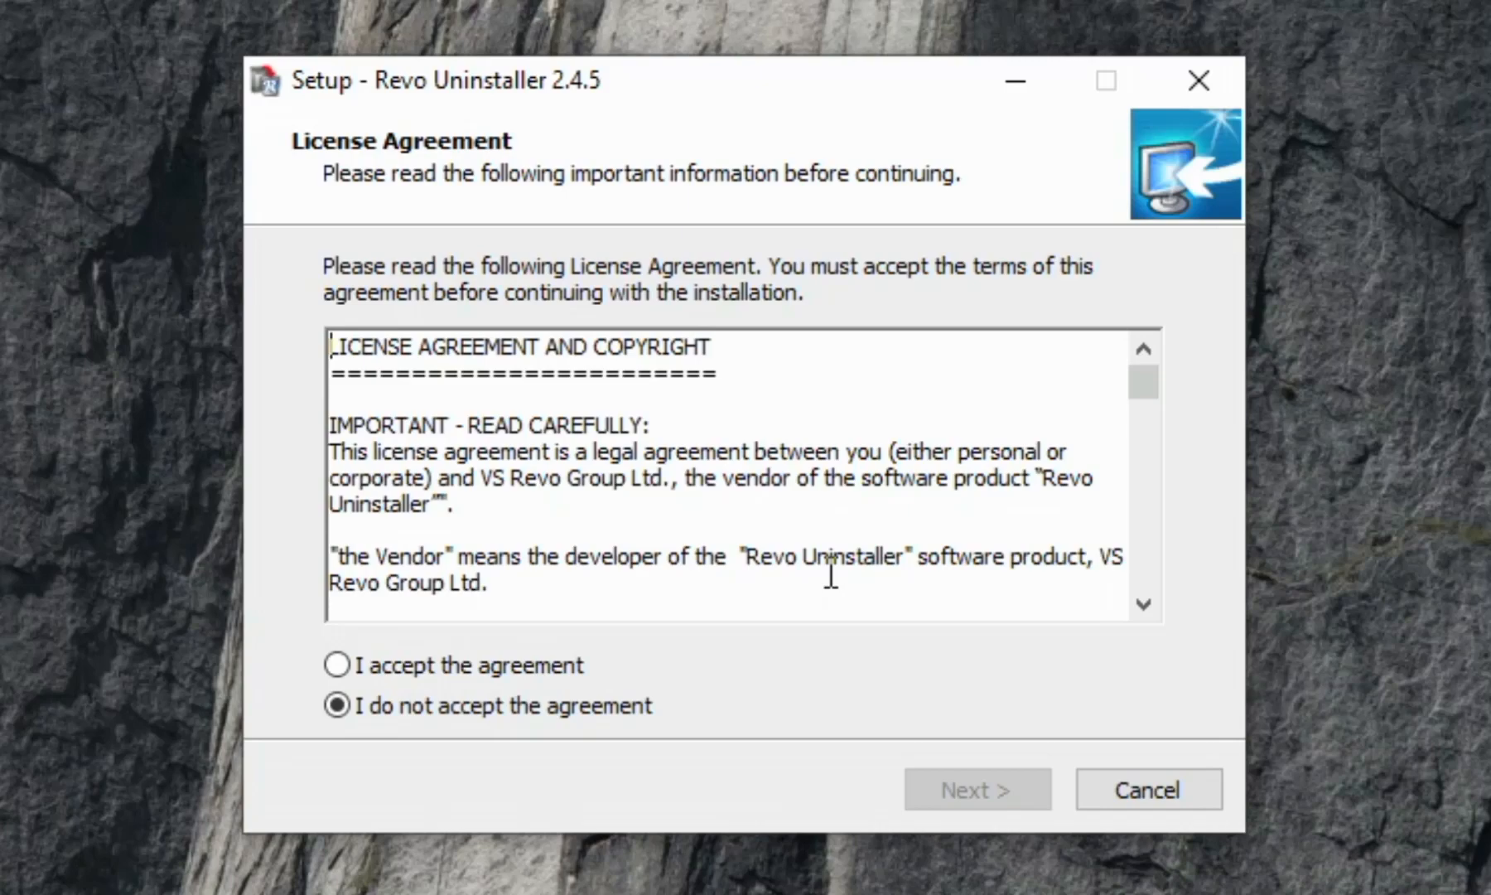
pyautogui.click(333, 665)
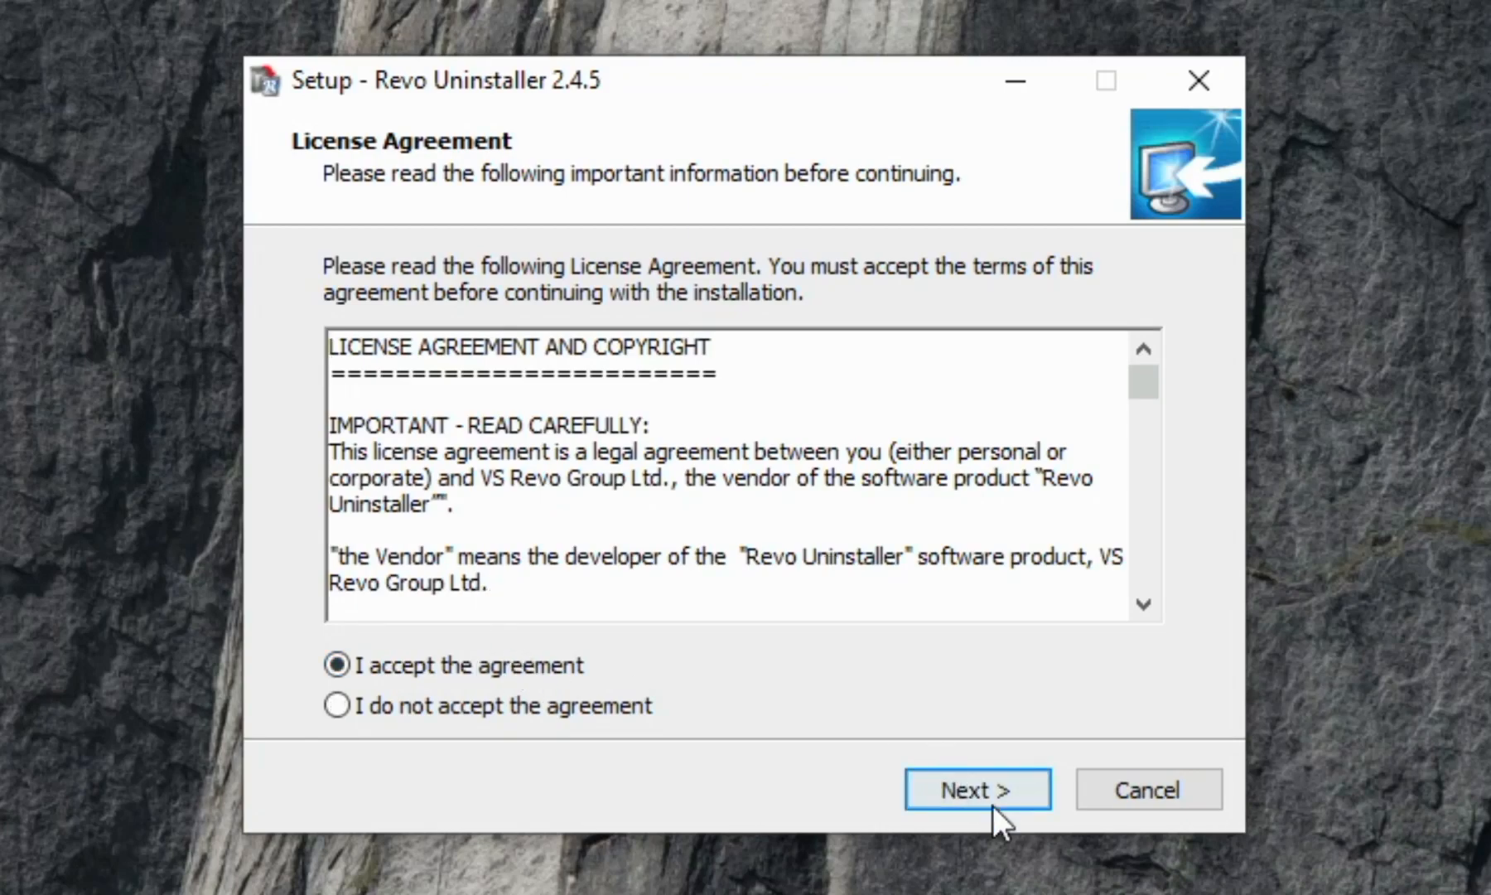
pyautogui.click(978, 789)
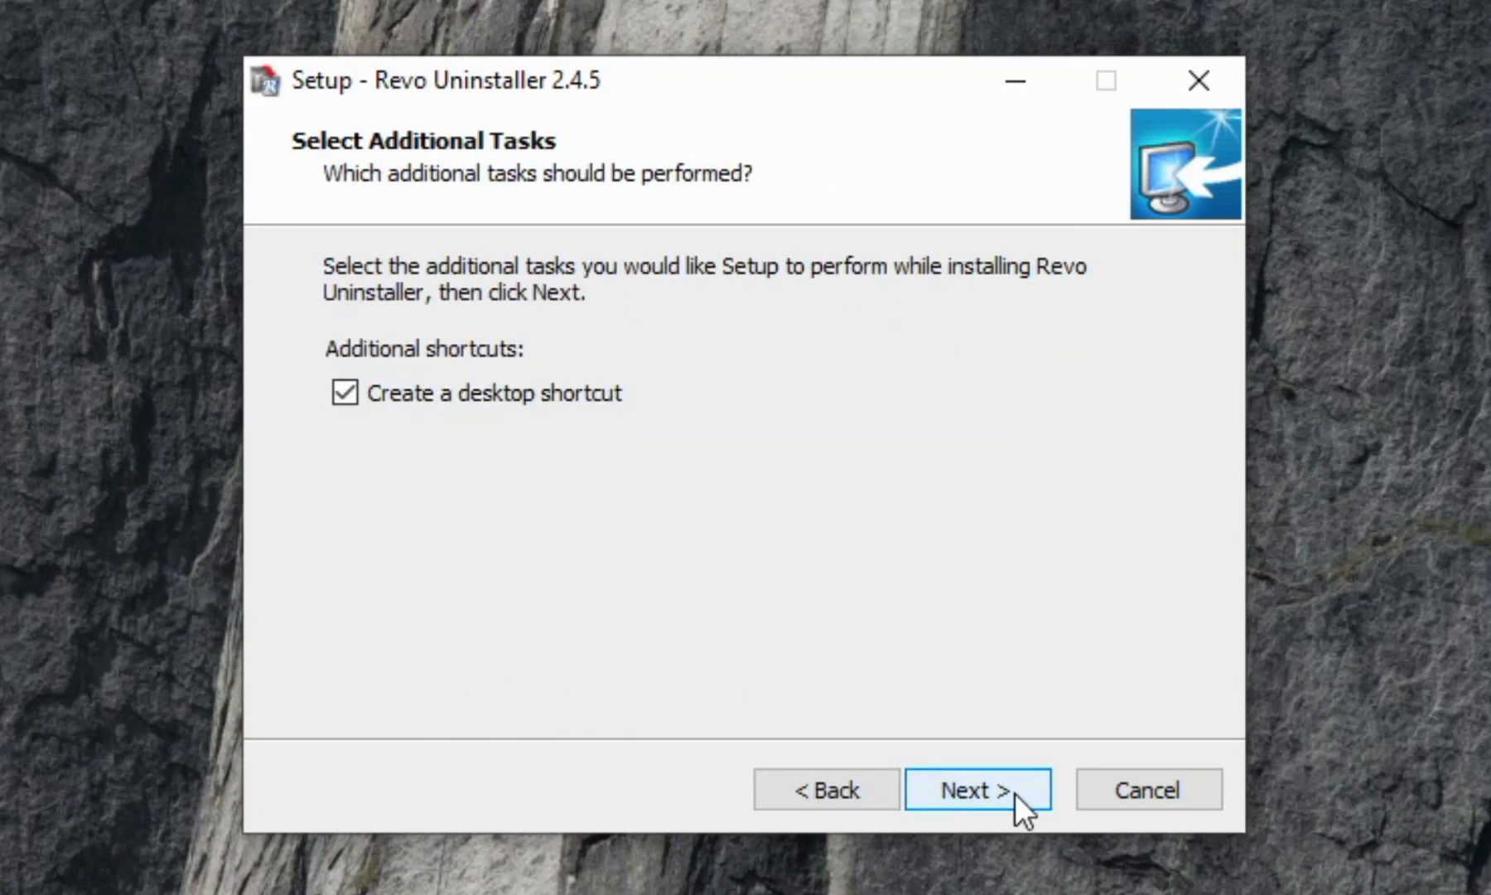
pyautogui.click(975, 789)
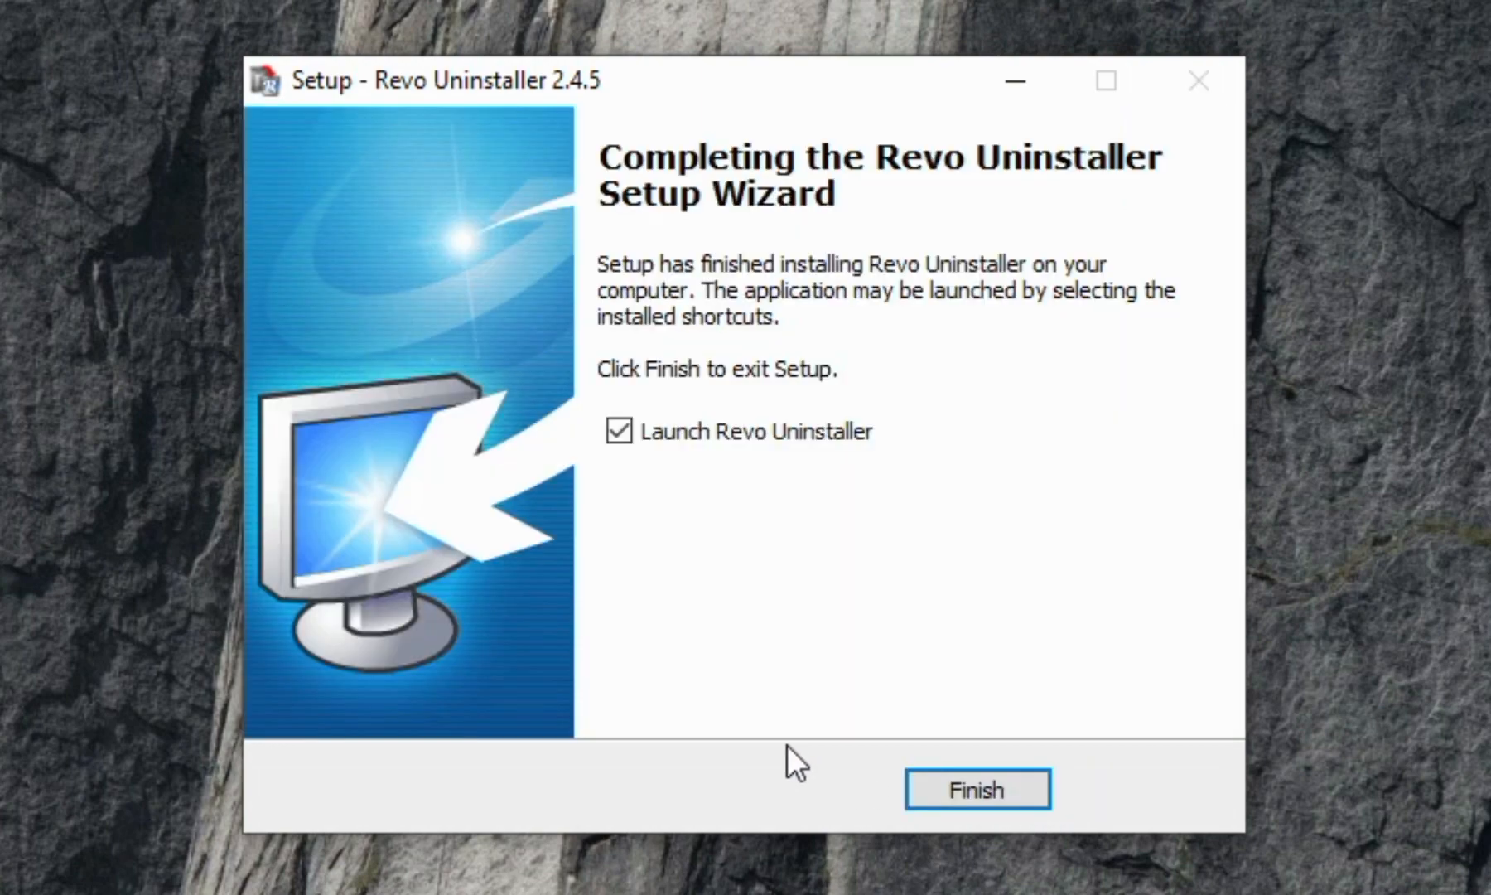
pyautogui.moveTo(988, 807)
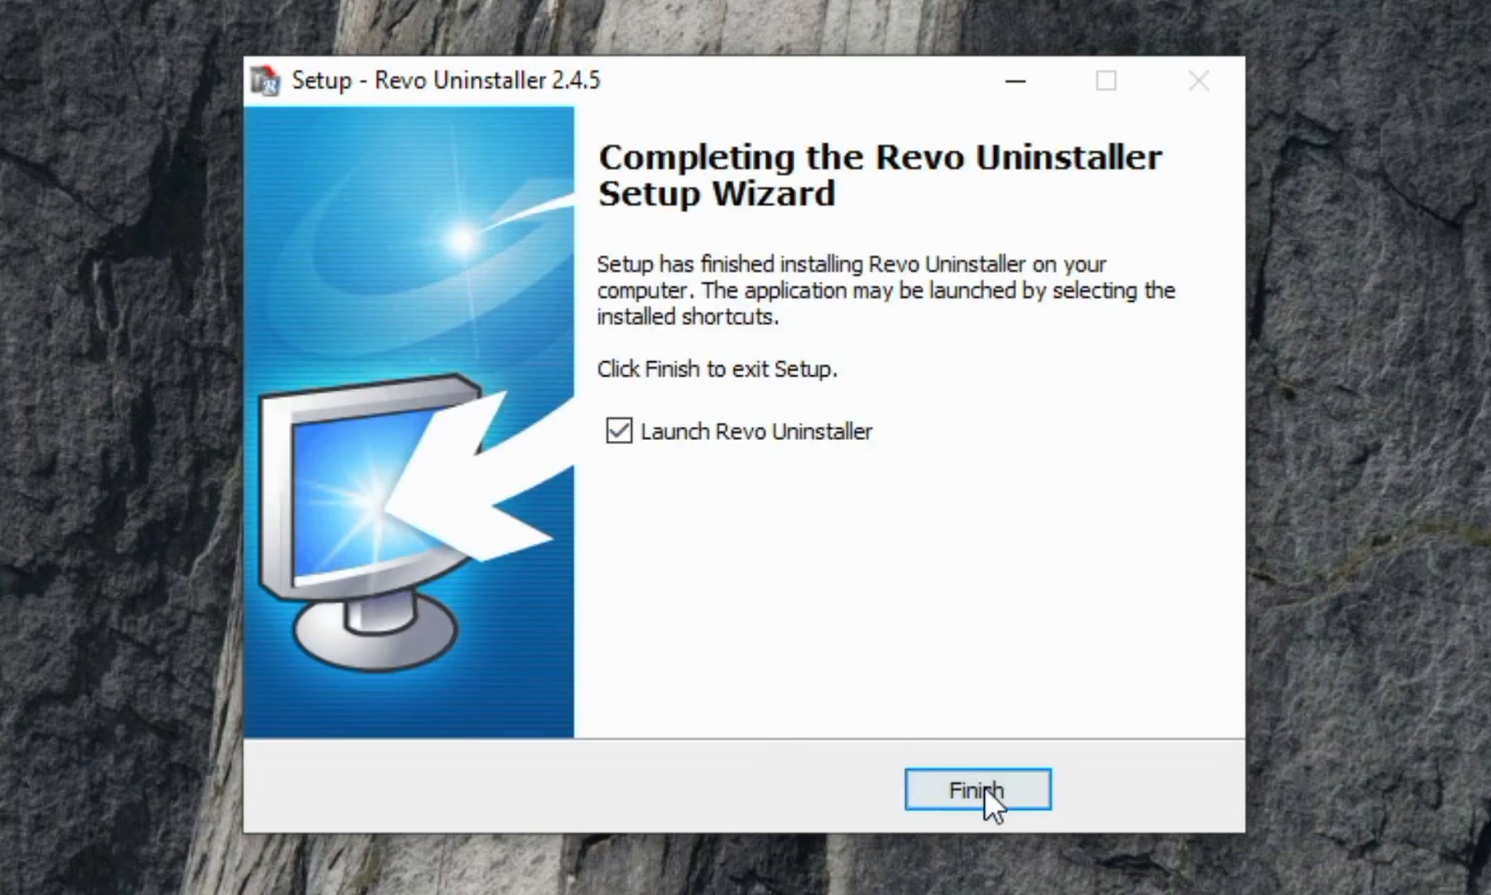
pyautogui.click(978, 790)
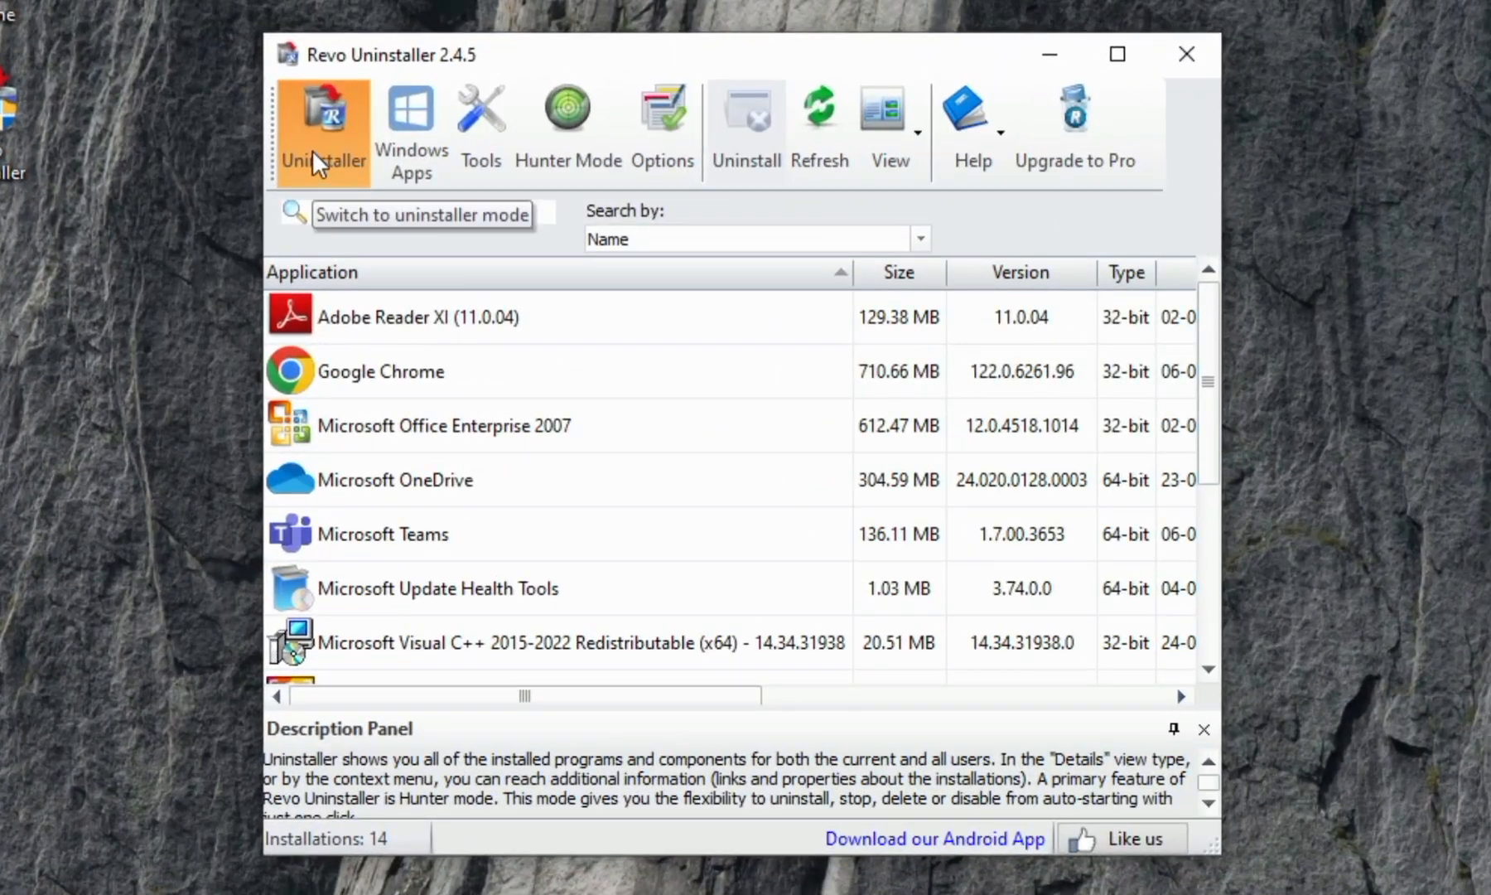
pyautogui.click(411, 124)
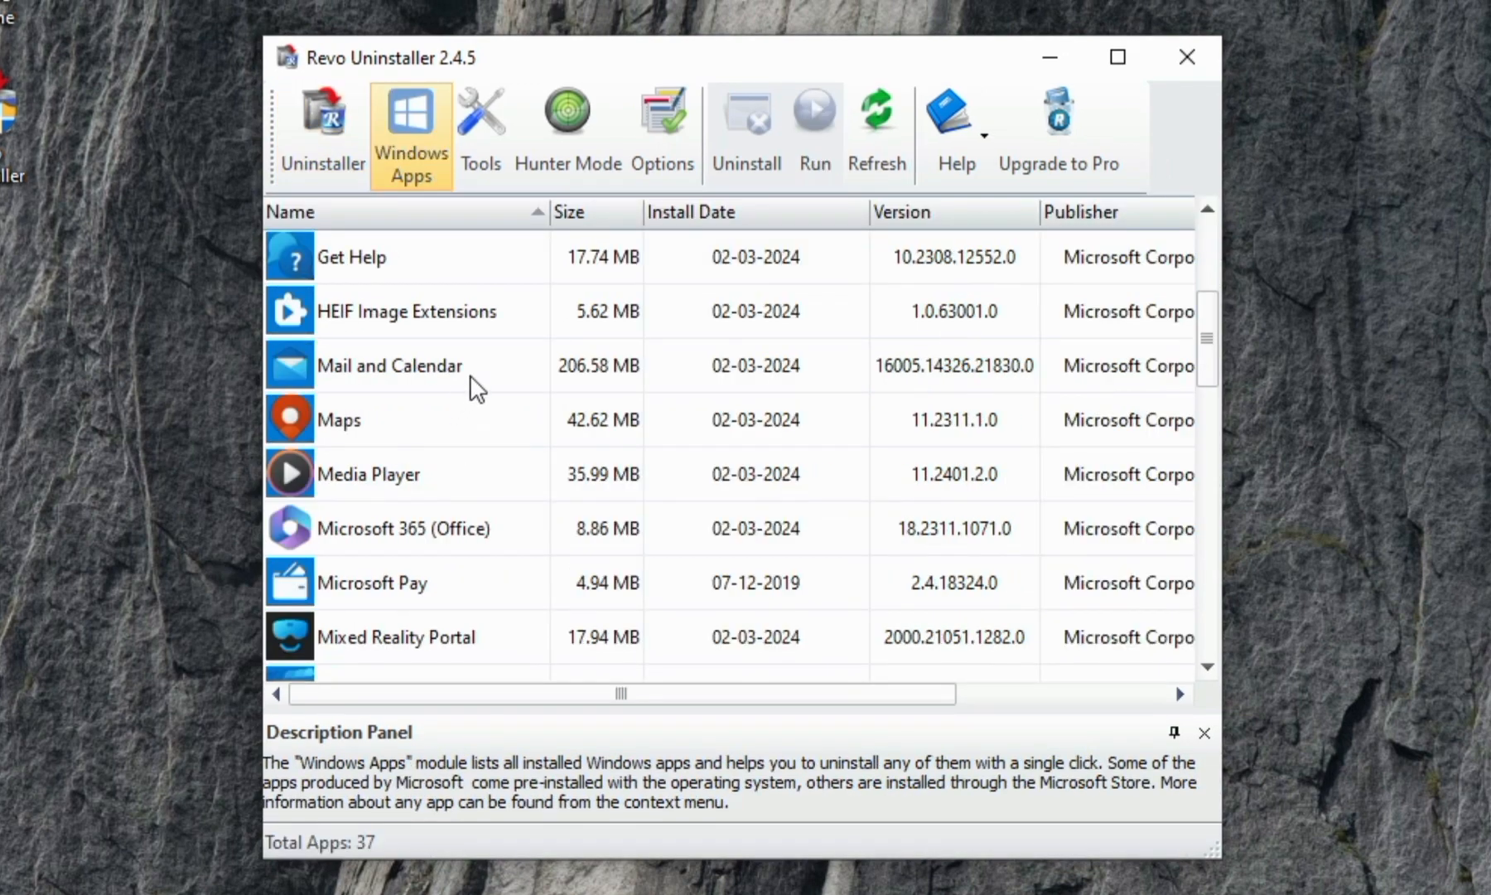
pyautogui.scroll(-3)
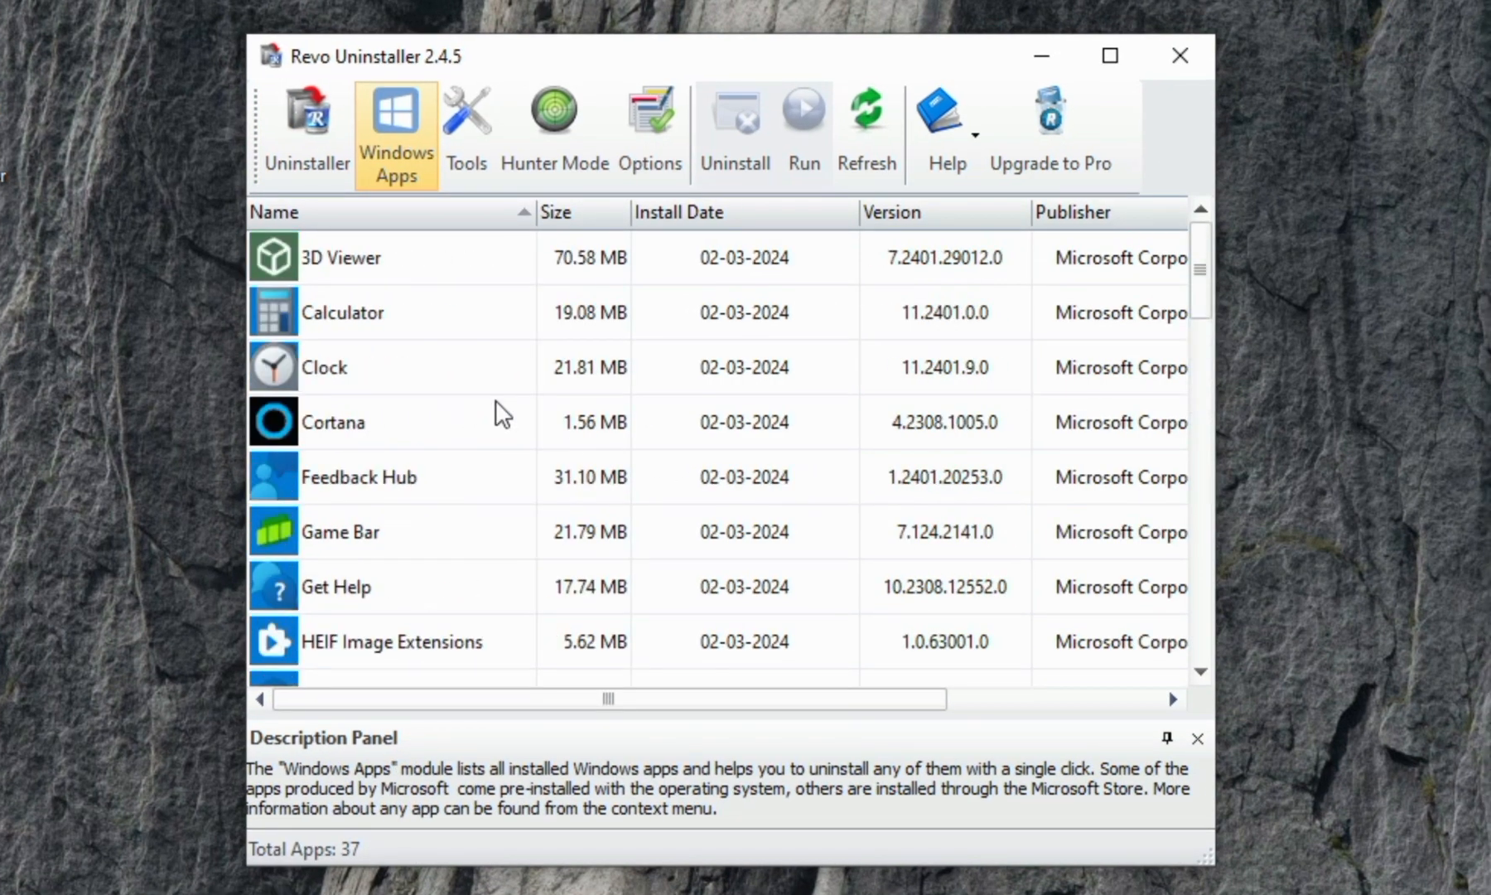
pyautogui.click(304, 128)
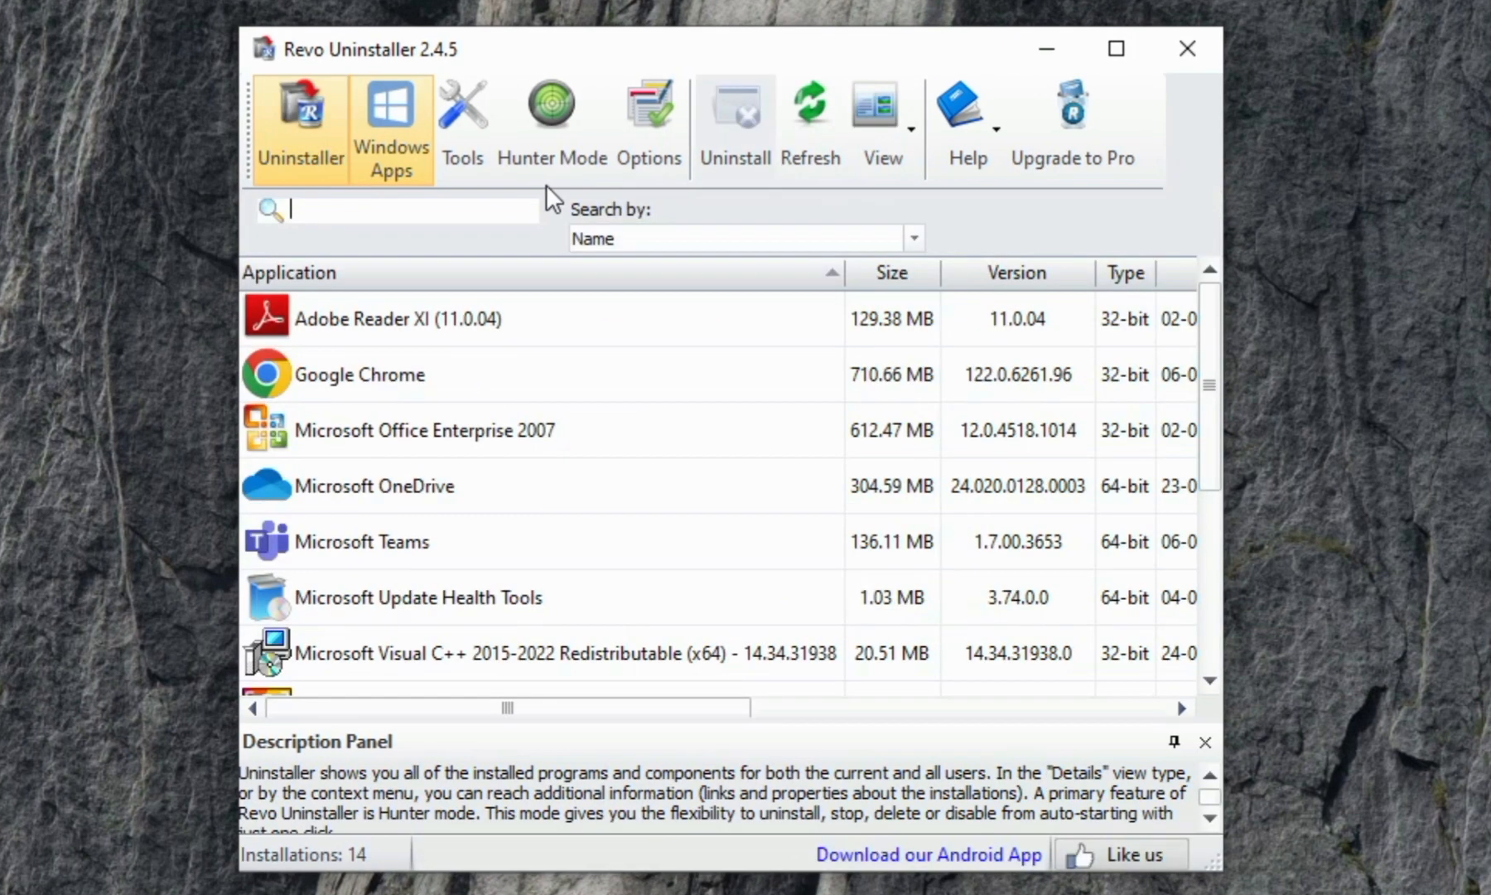
pyautogui.click(362, 542)
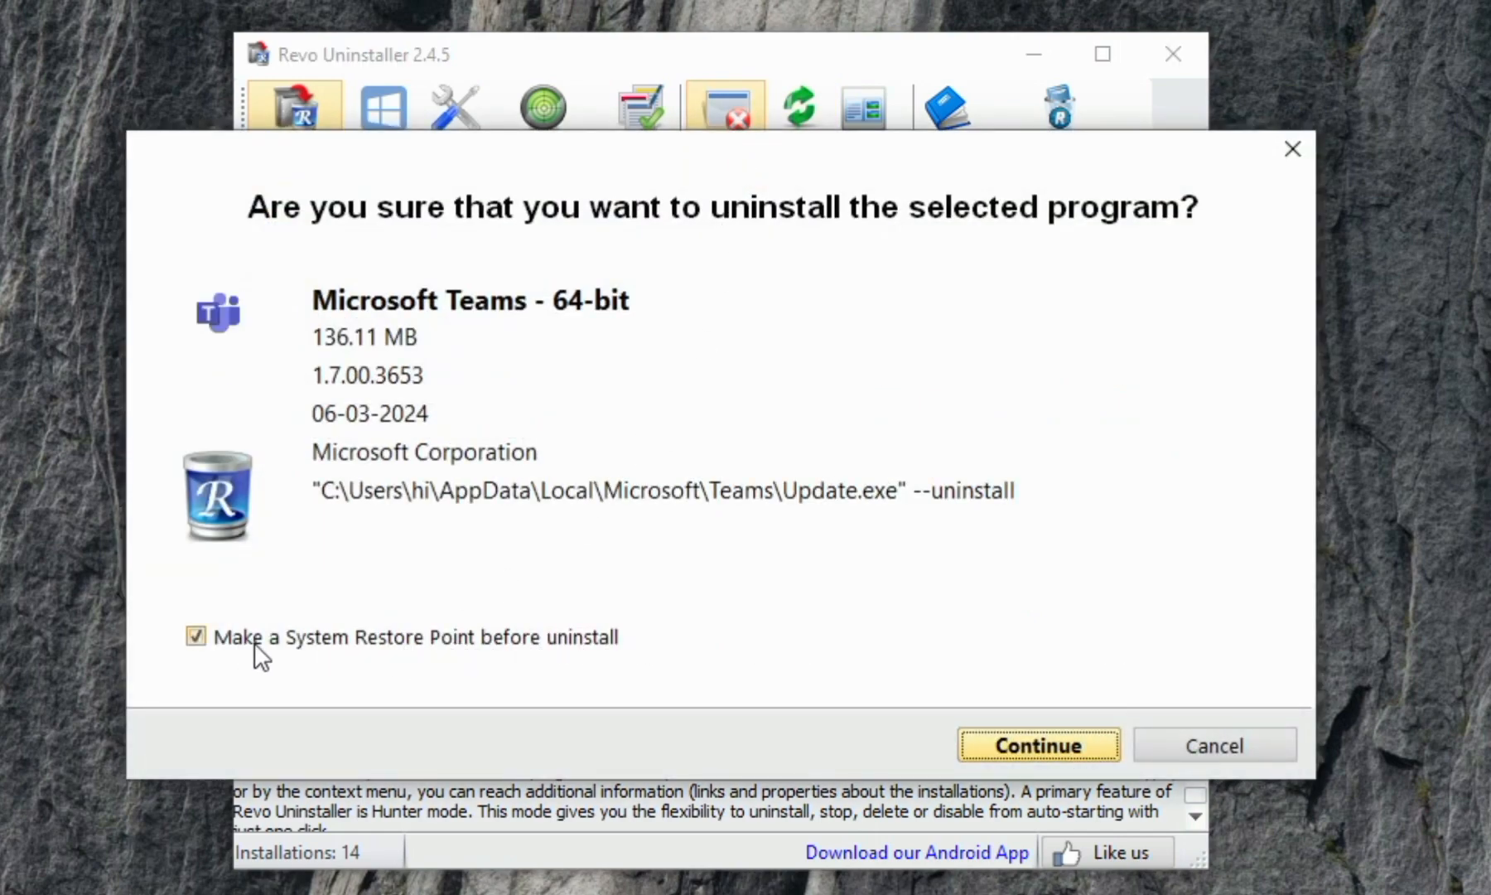
# Run Microsoft Teams' uninstall with no restore point, then scan leftovers in Advanced mode
pyautogui.click(195, 636)
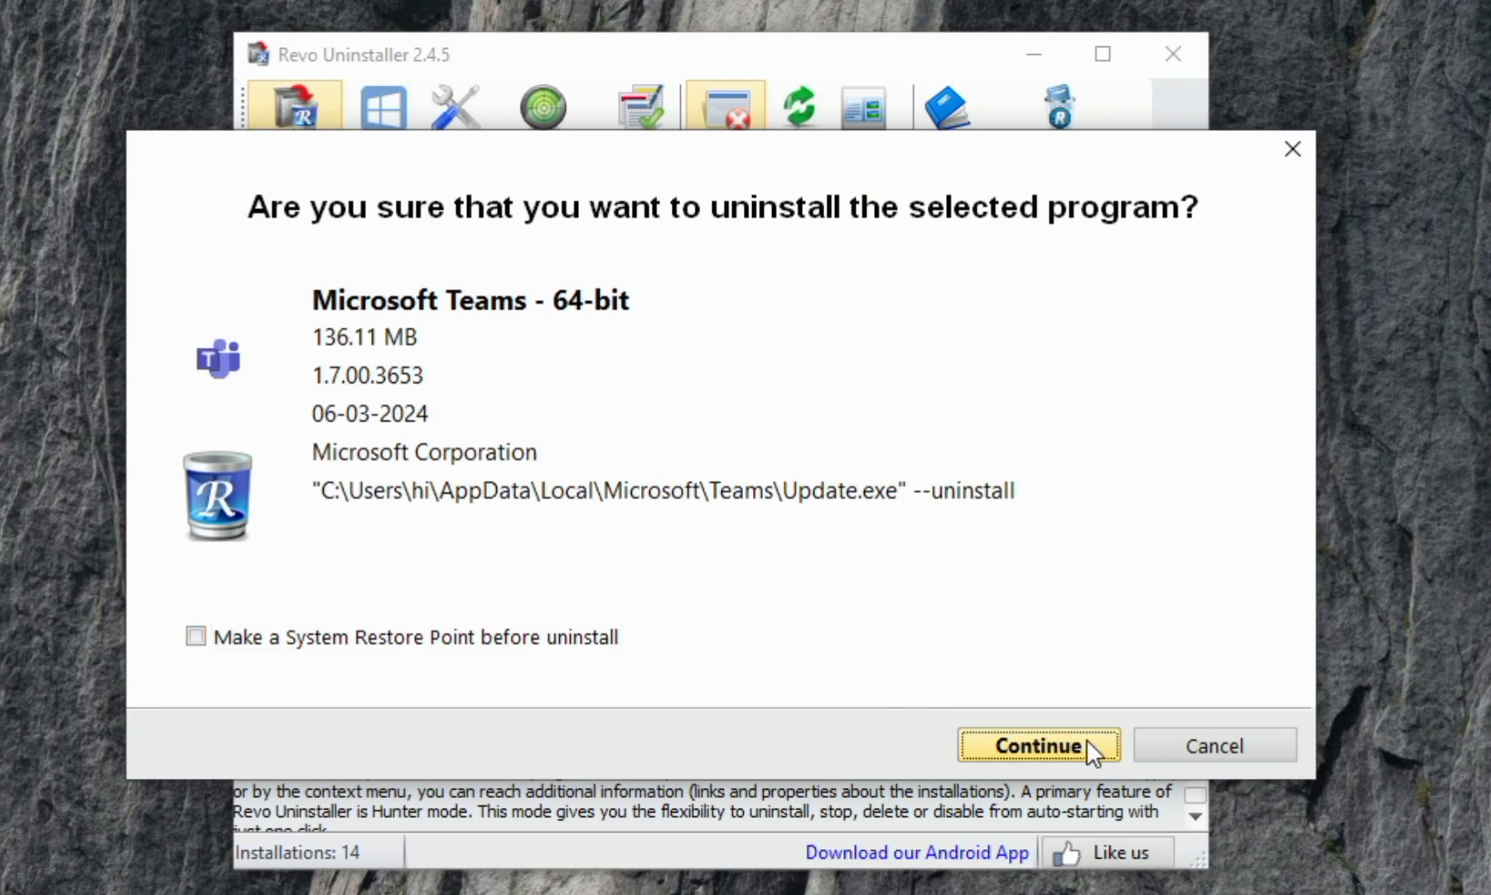
pyautogui.click(1038, 744)
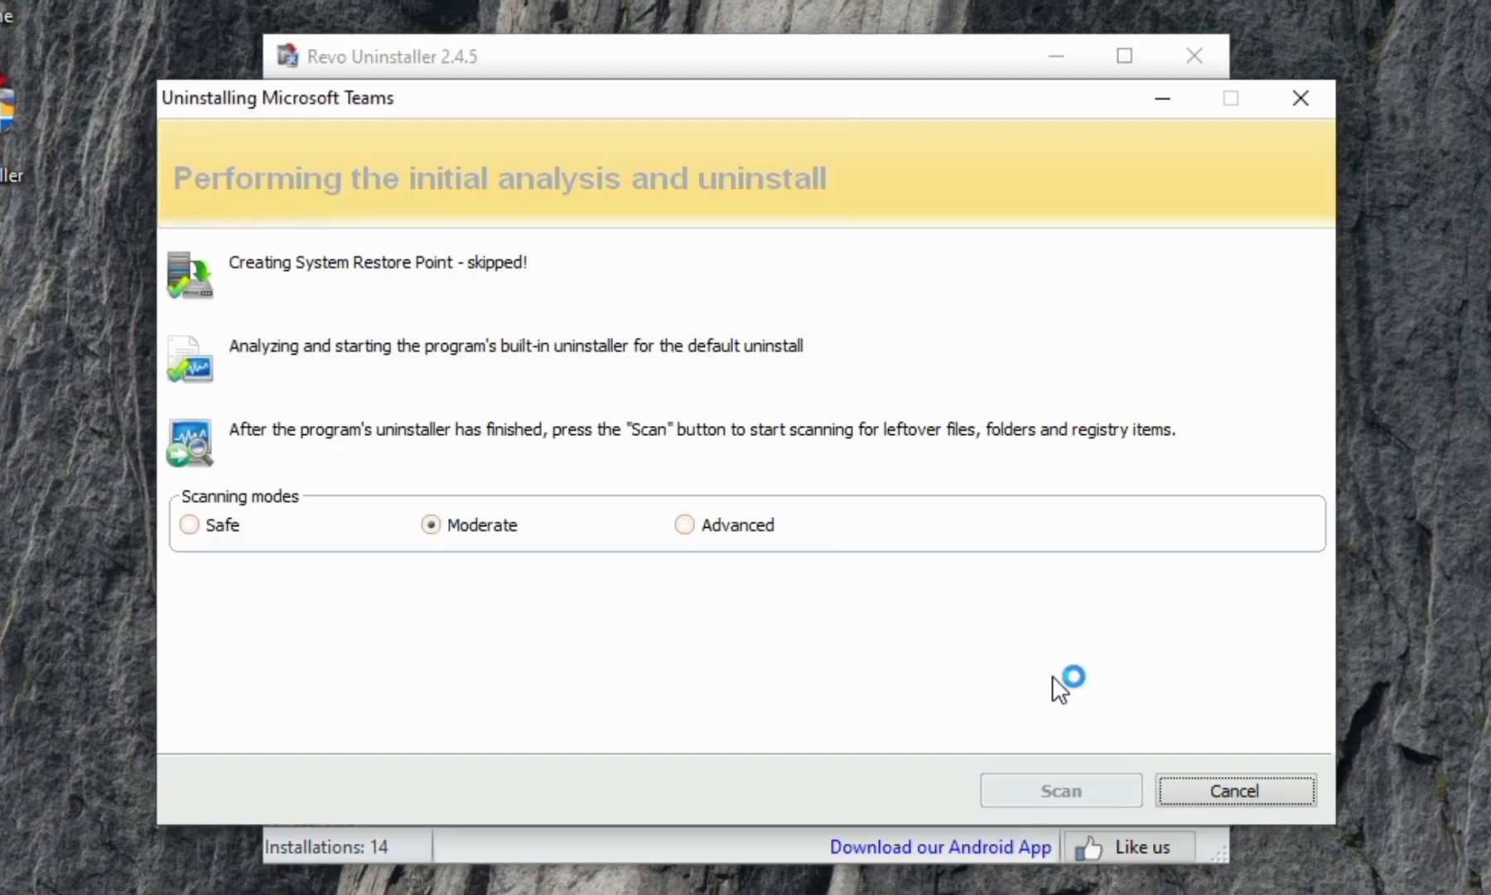
pyautogui.click(189, 523)
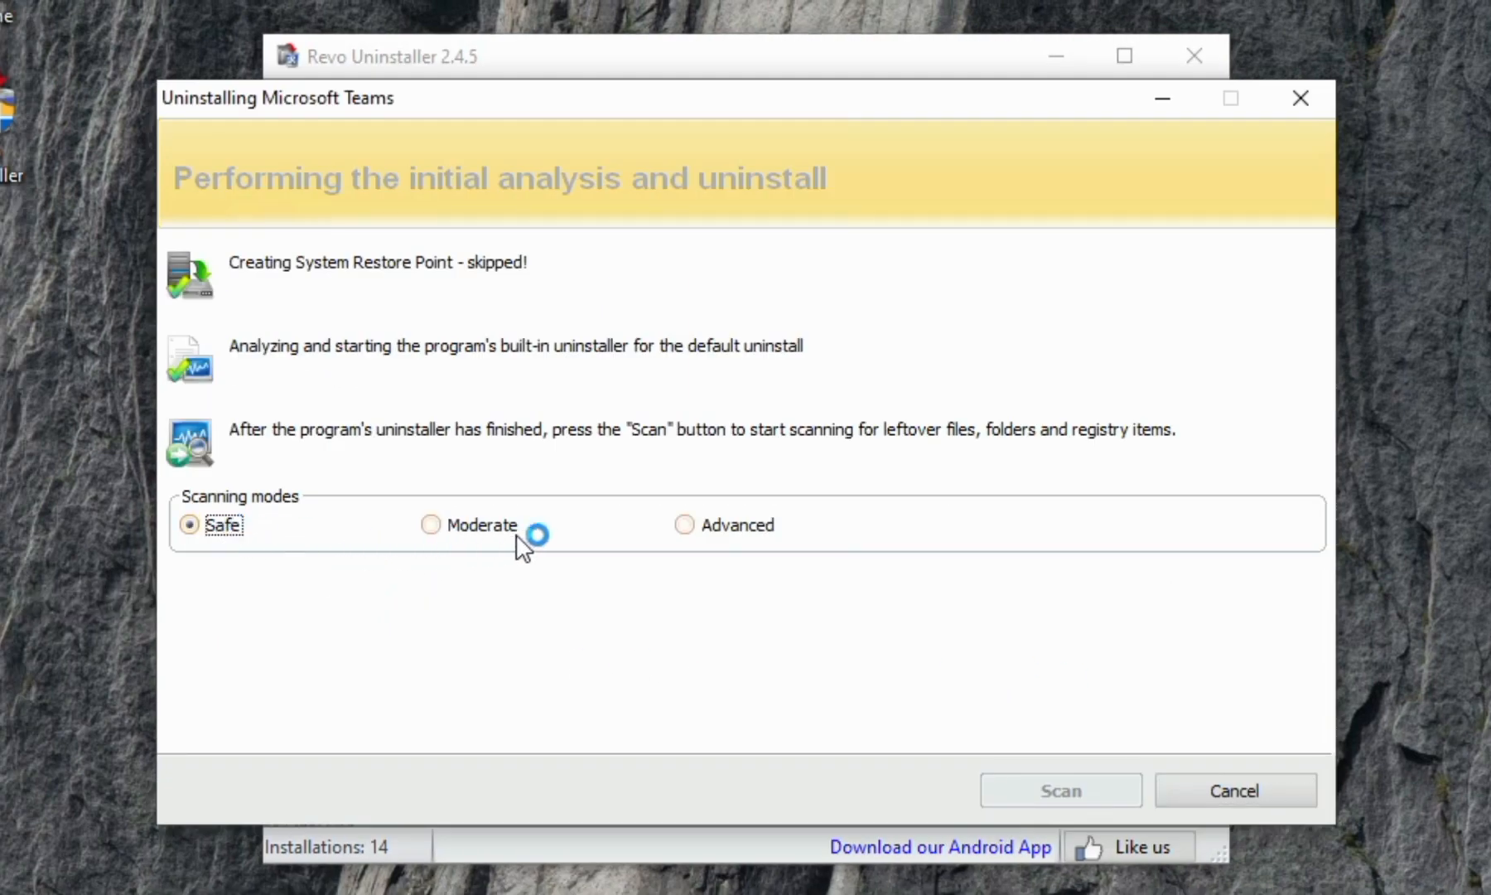
pyautogui.click(684, 524)
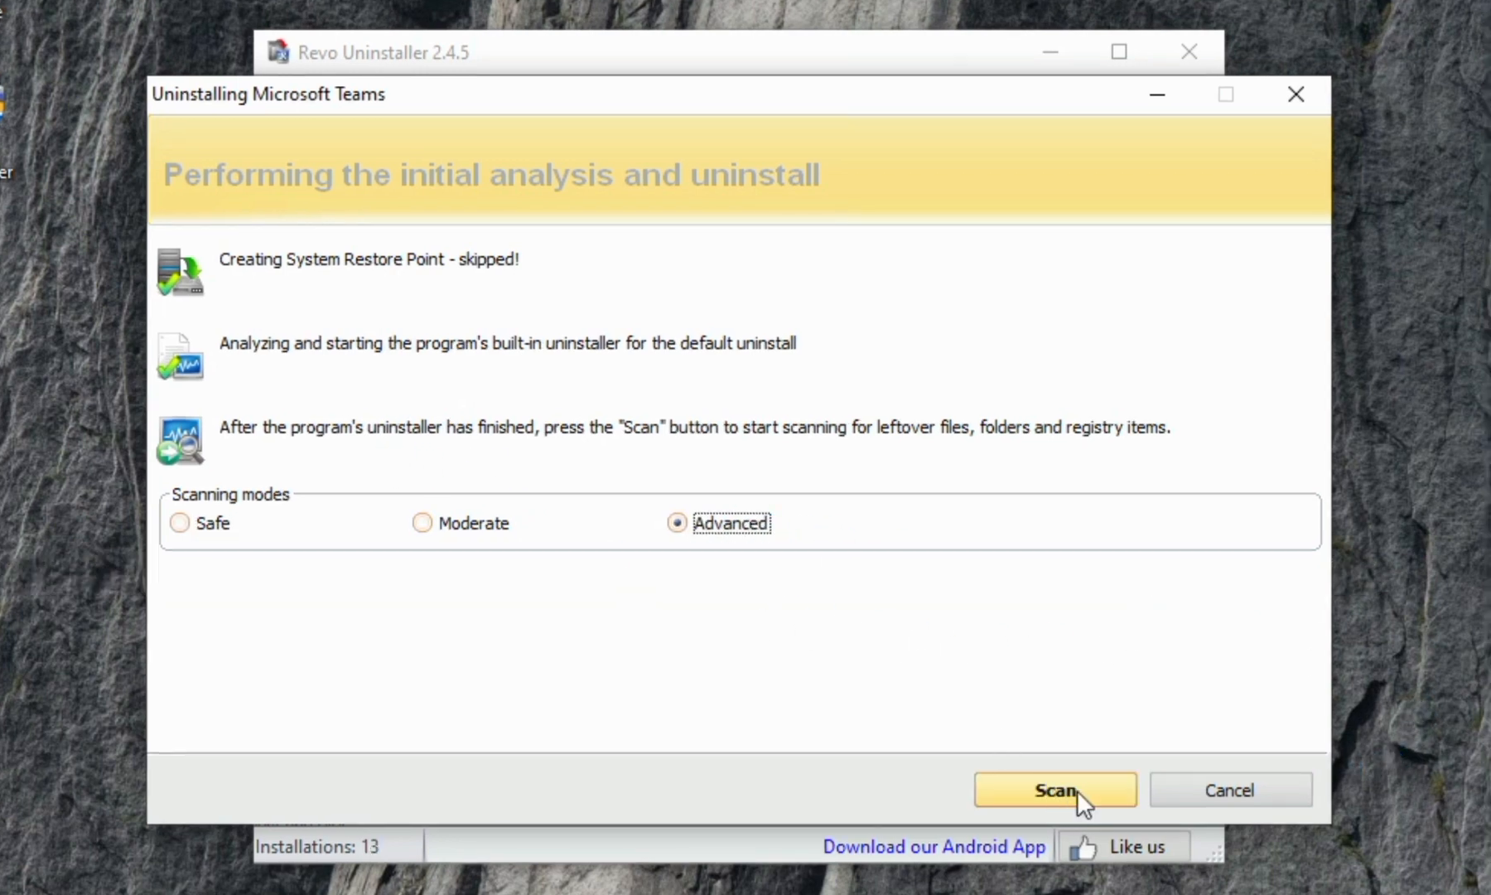
pyautogui.click(1055, 789)
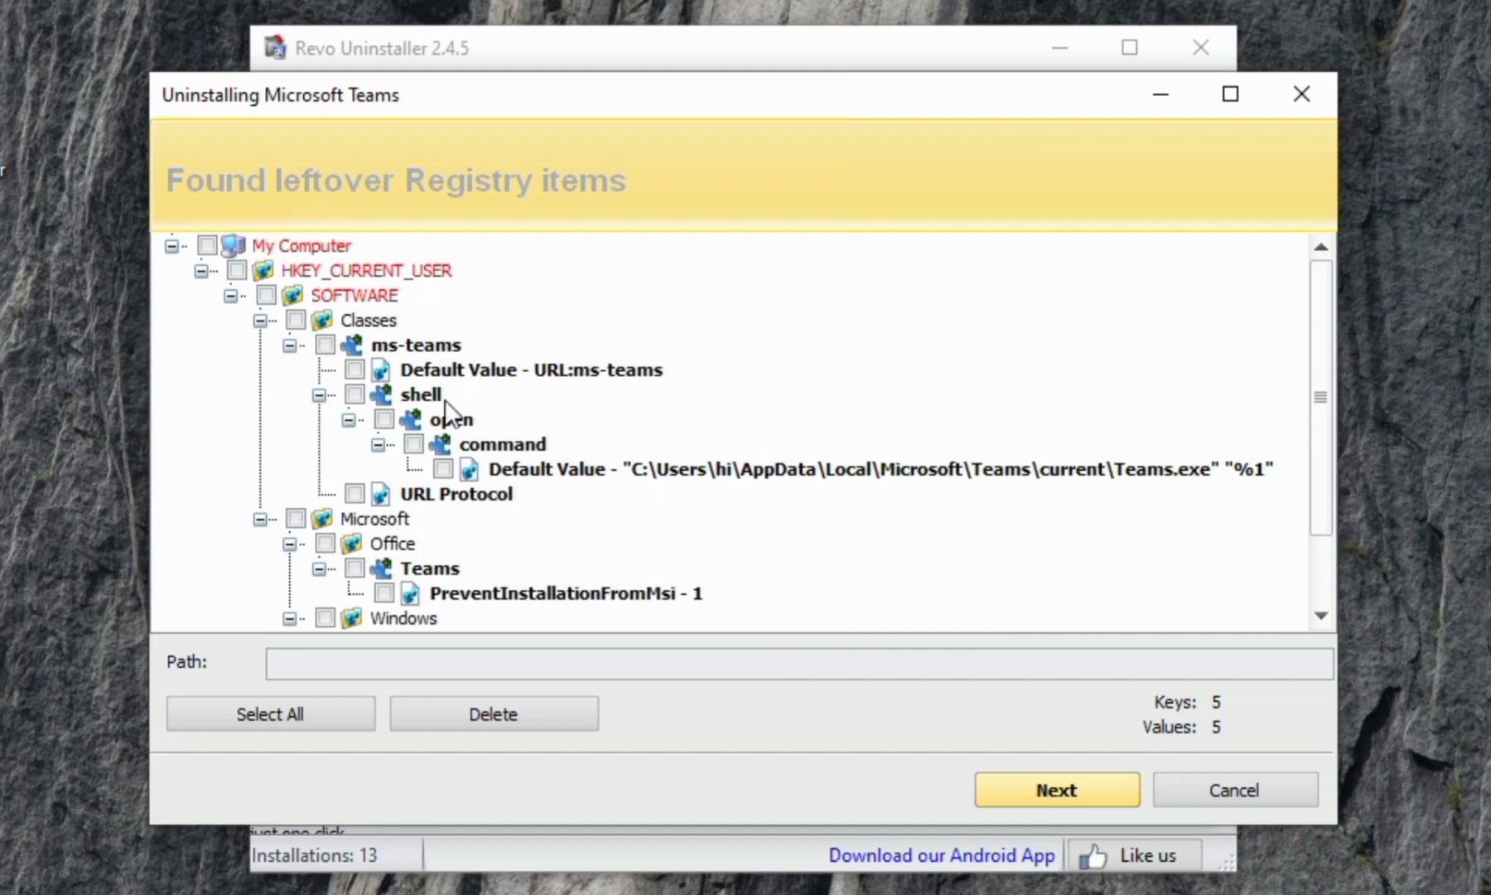
pyautogui.moveTo(265, 274)
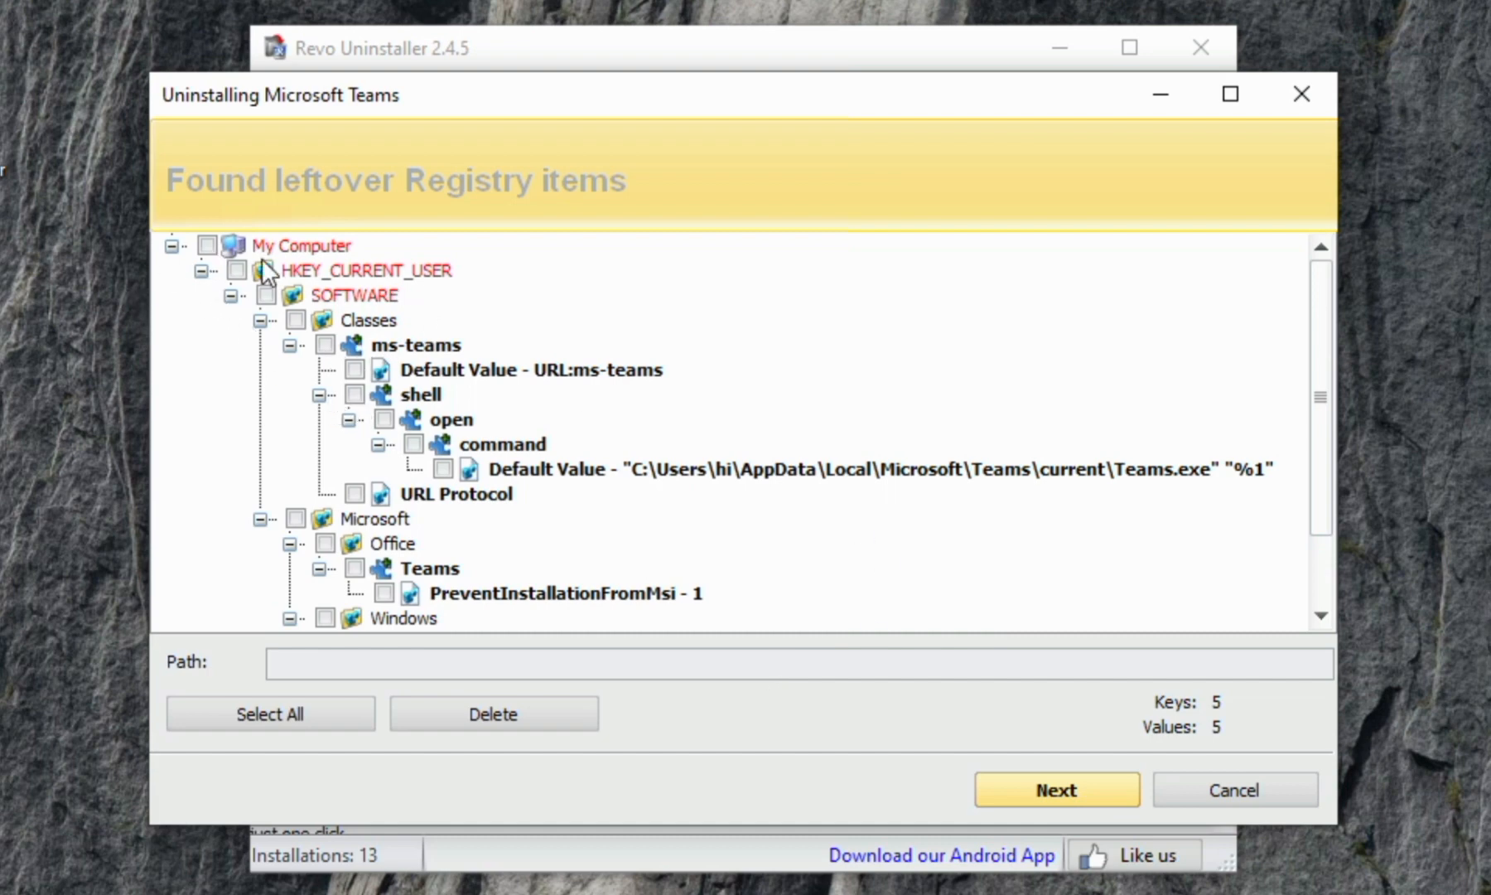
# Select all leftover Microsoft Teams registry items and delete them, confirming with Yes
pyautogui.click(271, 714)
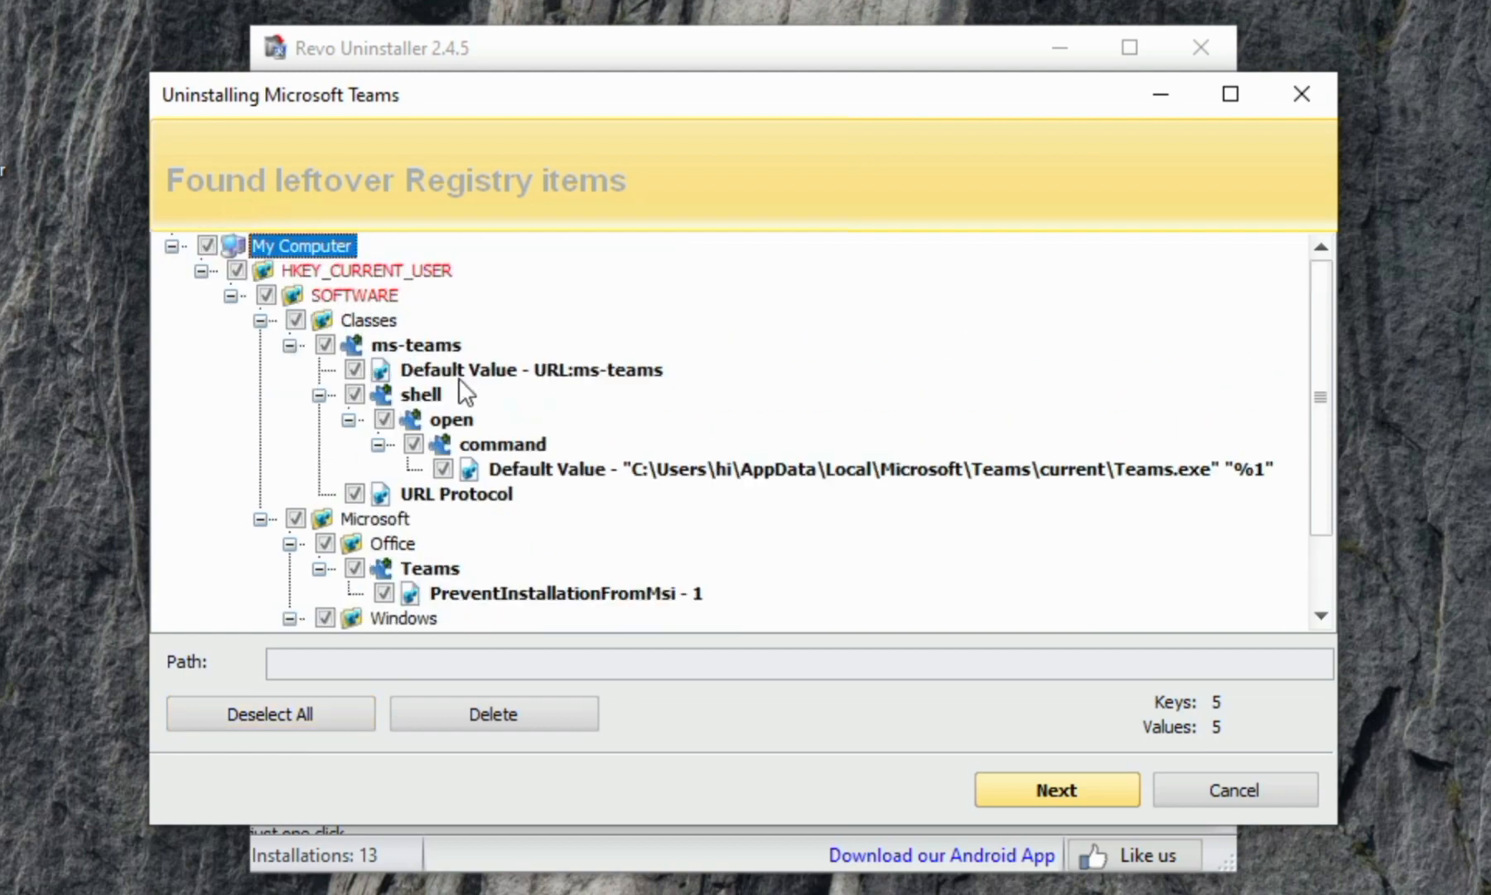
pyautogui.scroll(-3)
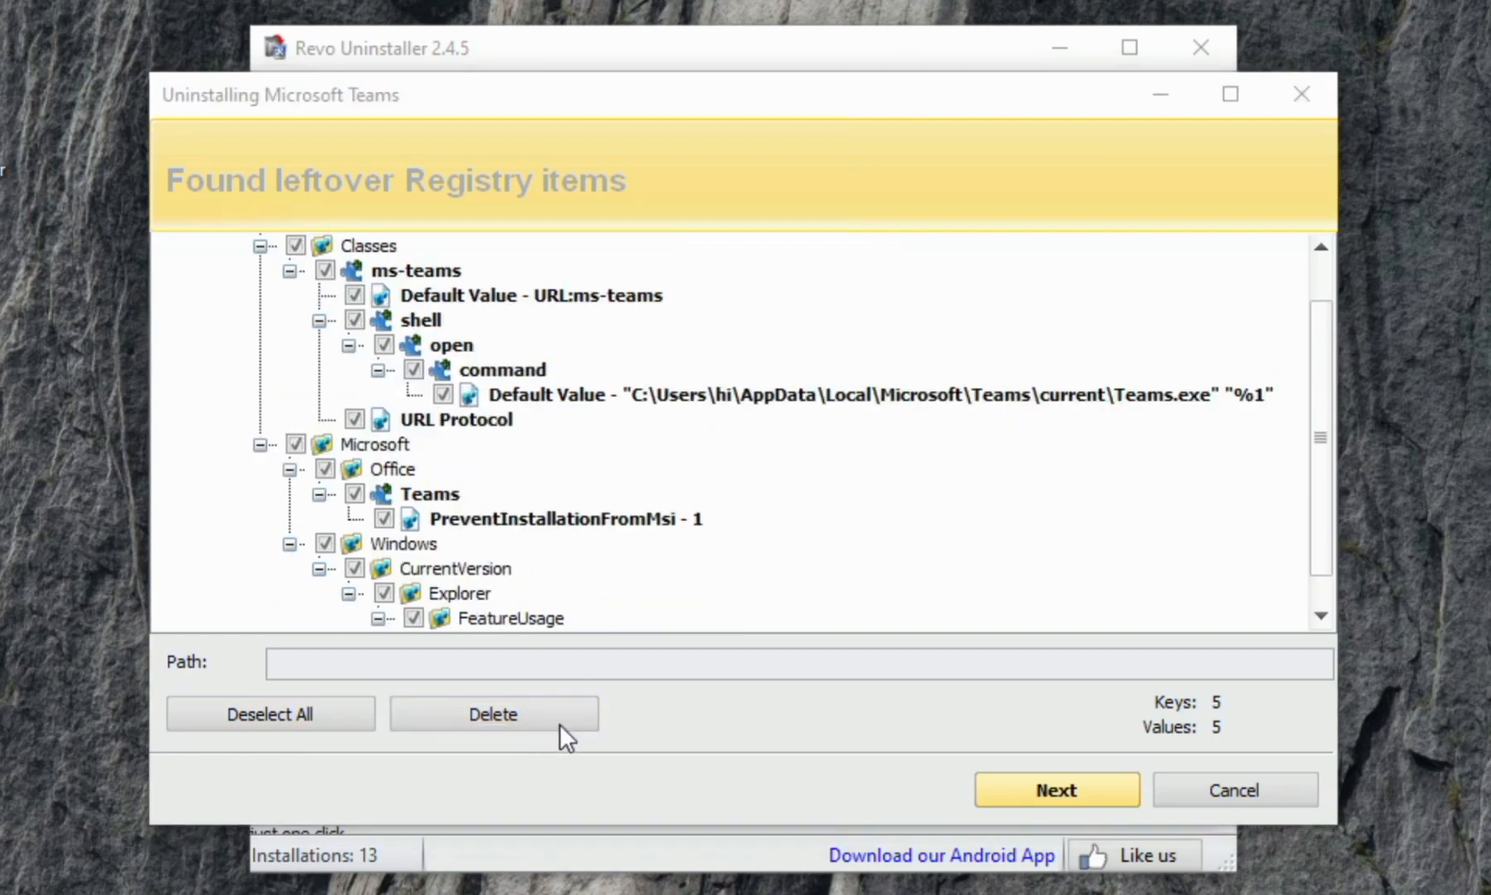
pyautogui.click(493, 715)
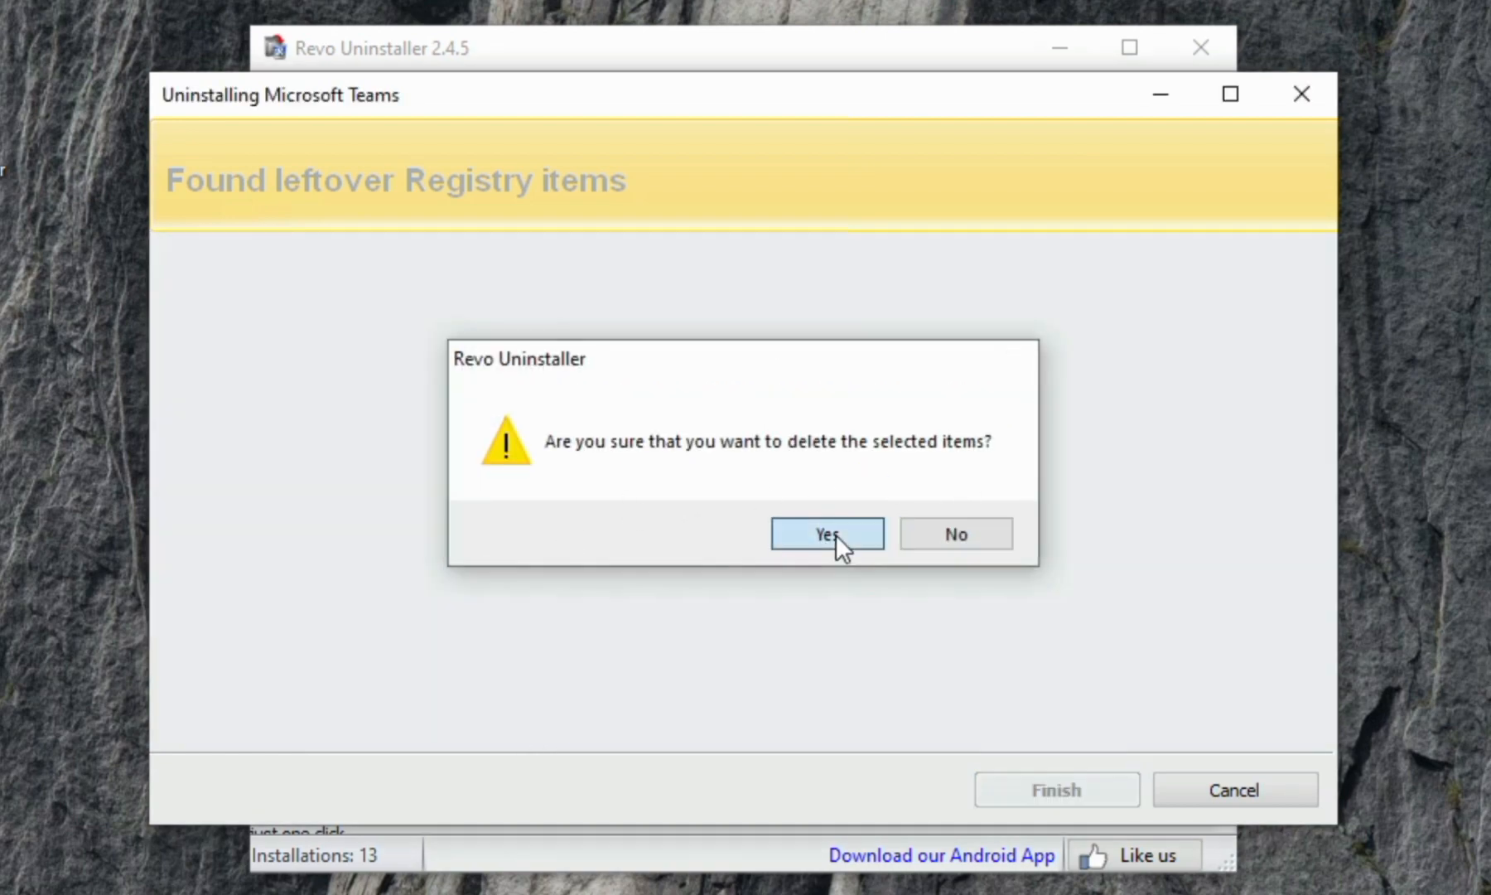
pyautogui.click(827, 532)
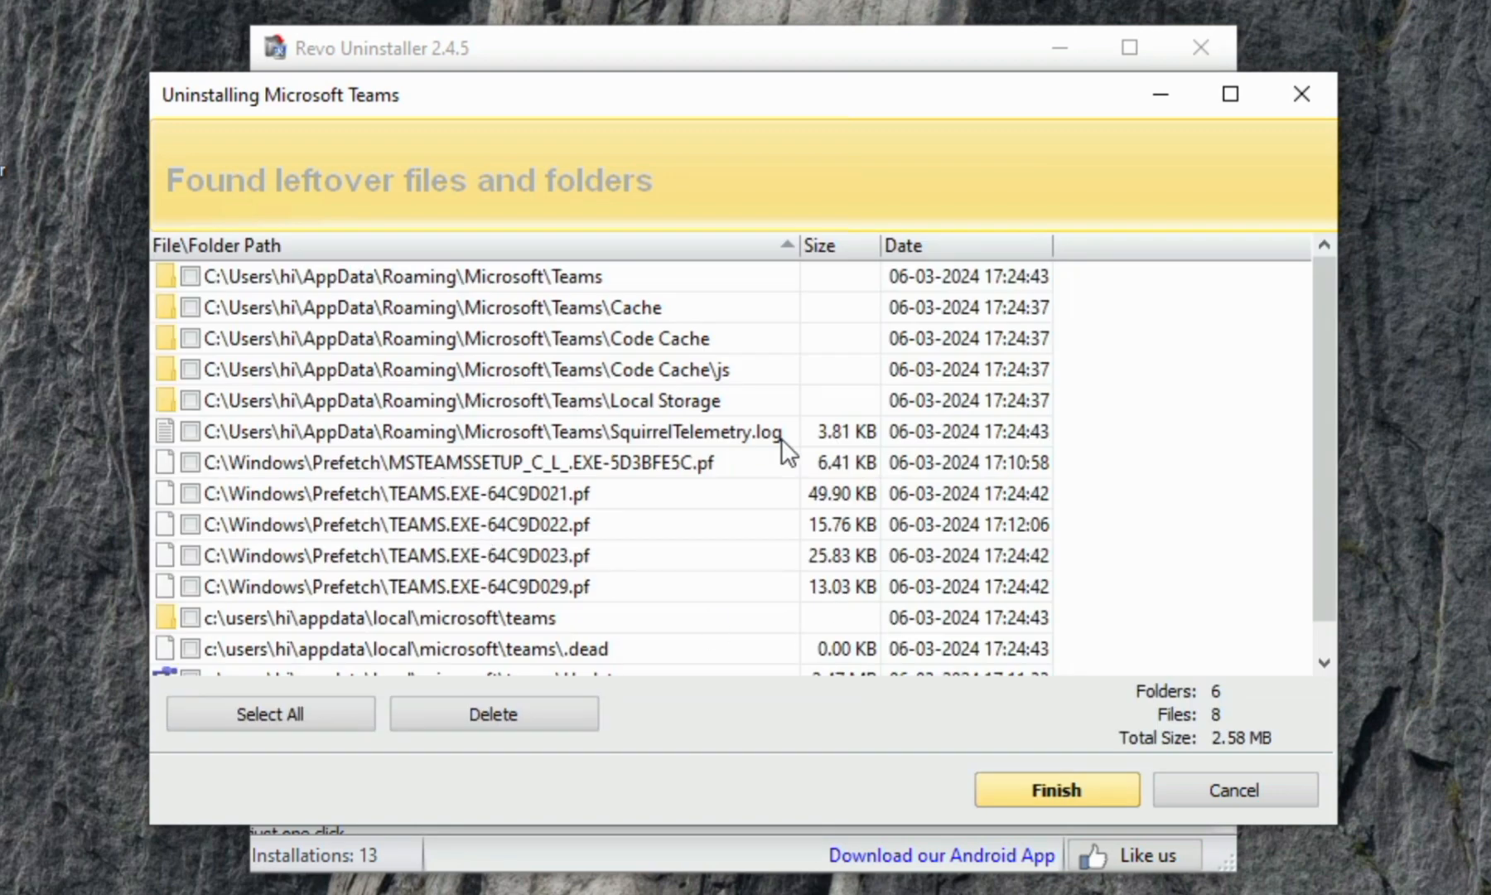
# Select all leftover Microsoft Teams files and folders and delete them, confirming the warning
pyautogui.click(270, 713)
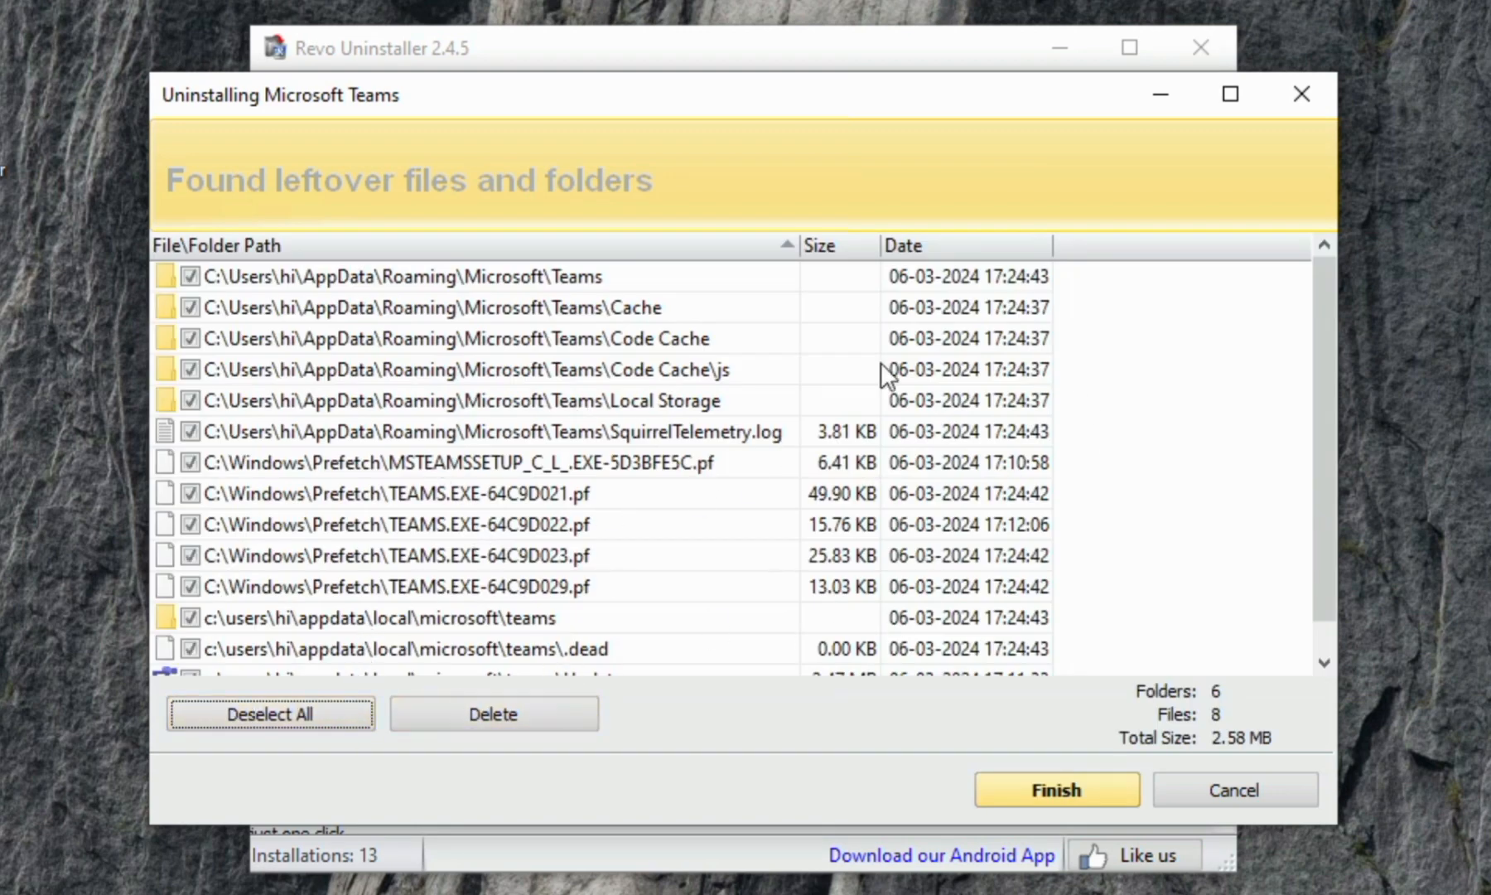
pyautogui.moveTo(328, 494)
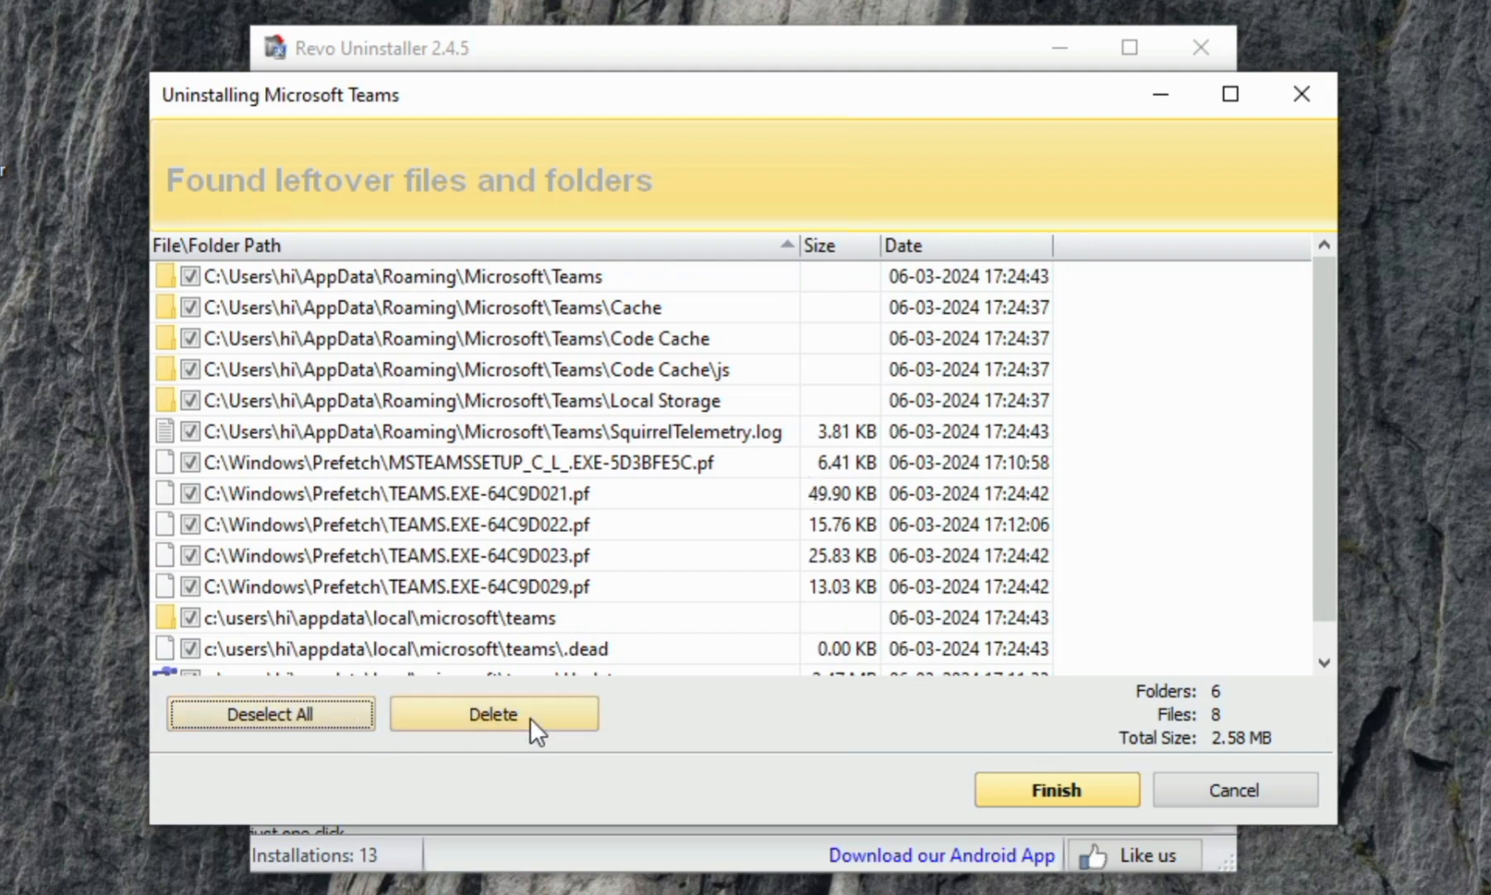
pyautogui.click(492, 713)
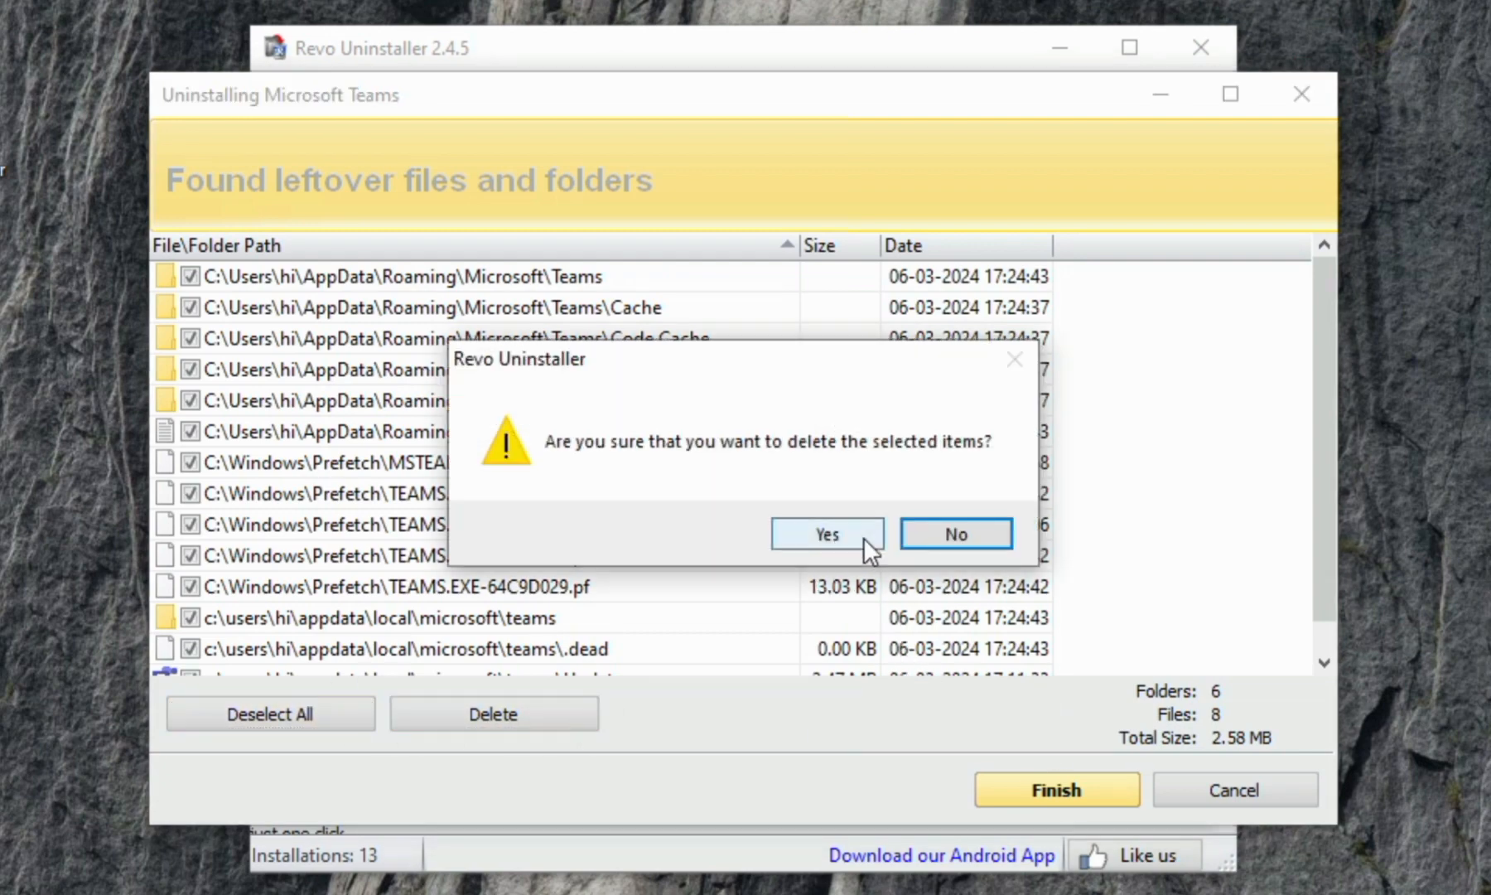
pyautogui.click(827, 534)
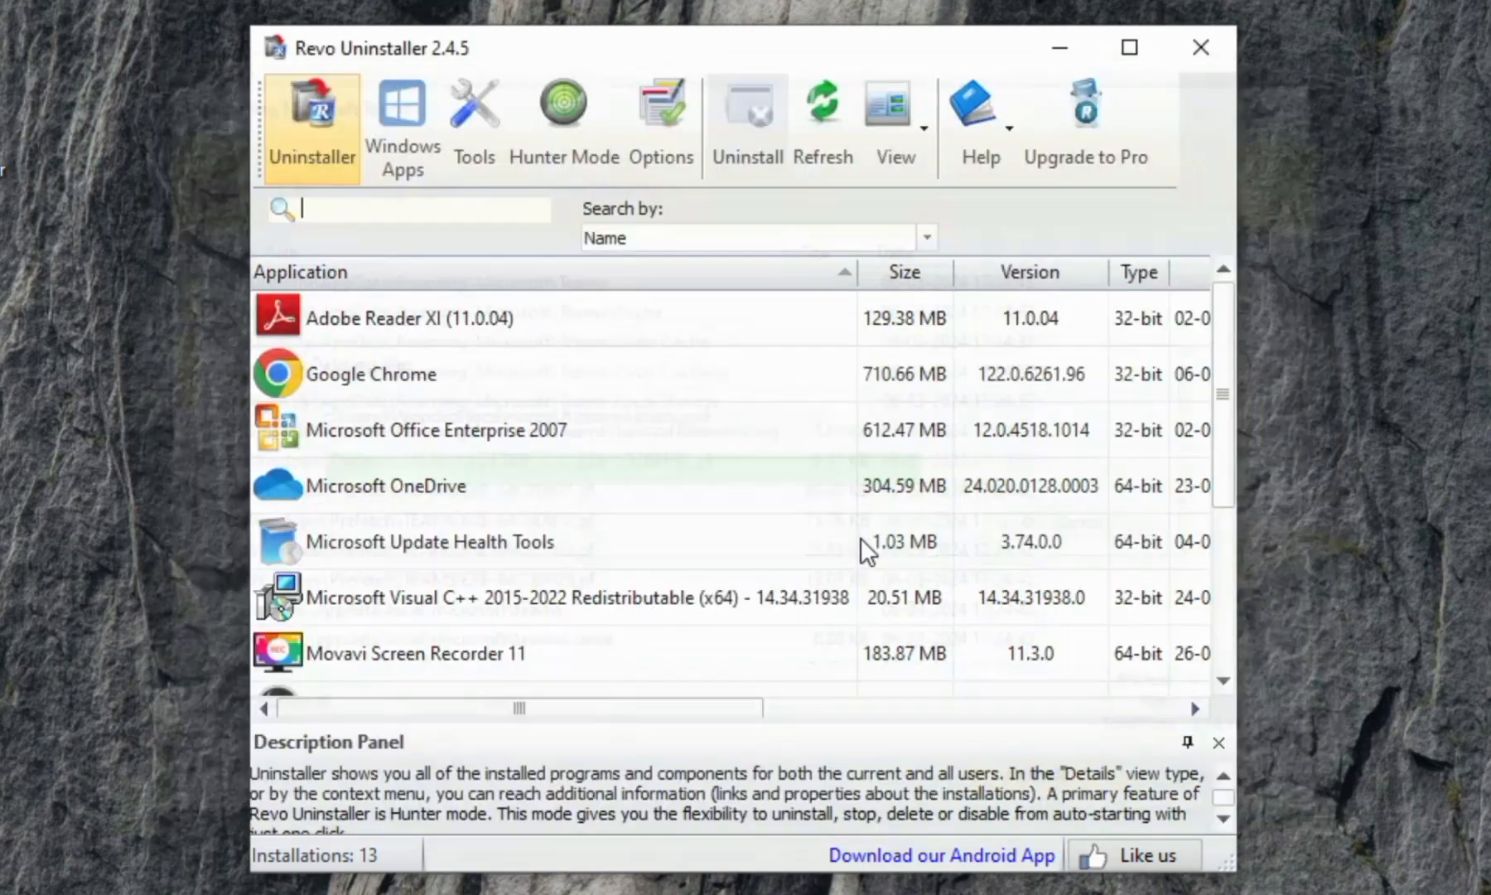
pyautogui.moveTo(1198, 46)
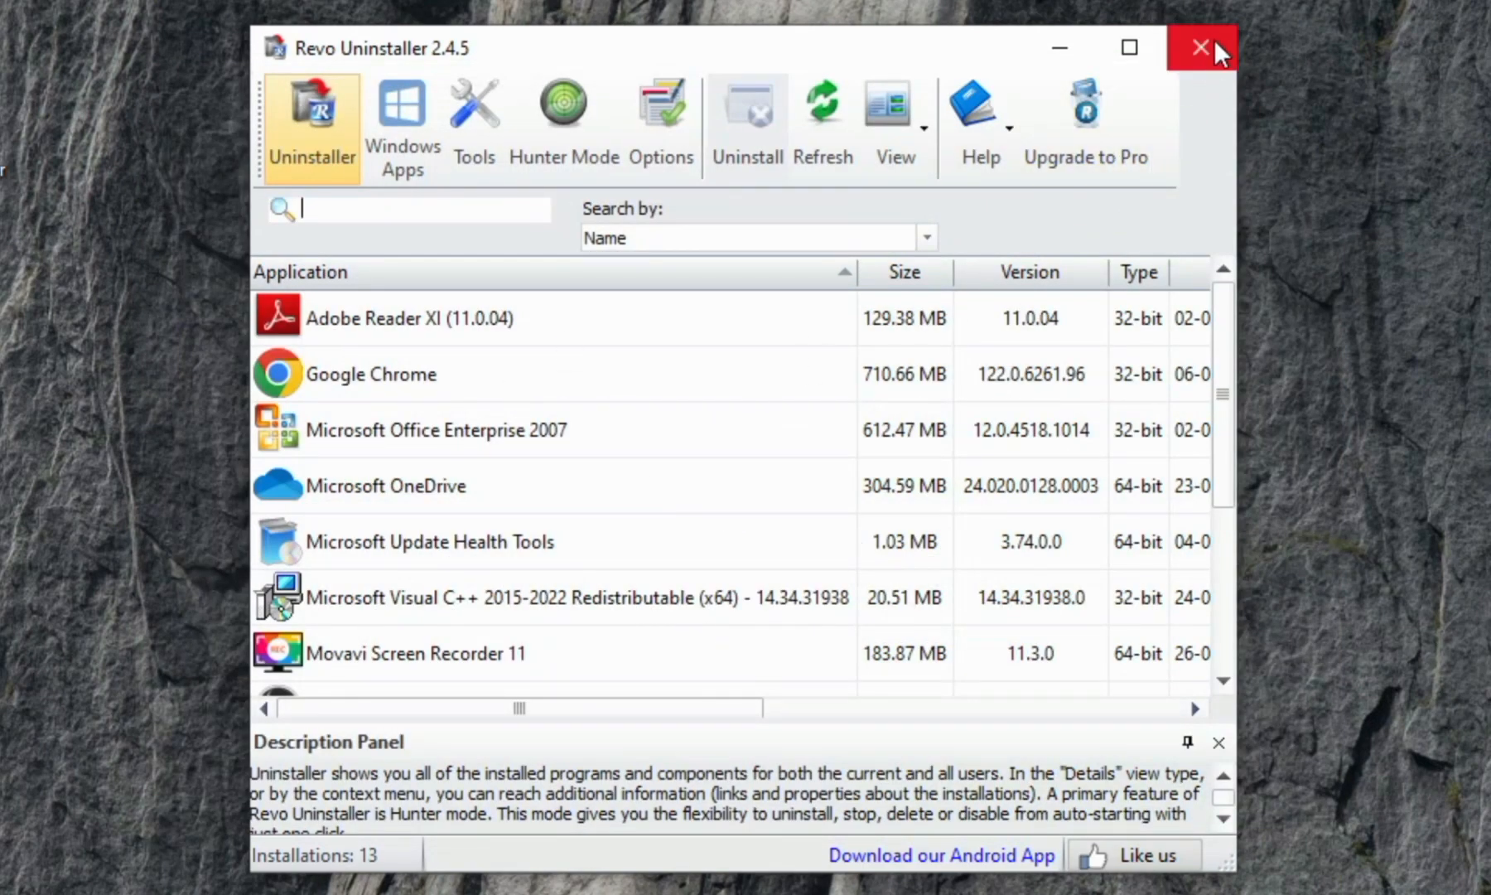
# Exit Revo Uninstaller, returning to the Windows desktop
pyautogui.click(1197, 46)
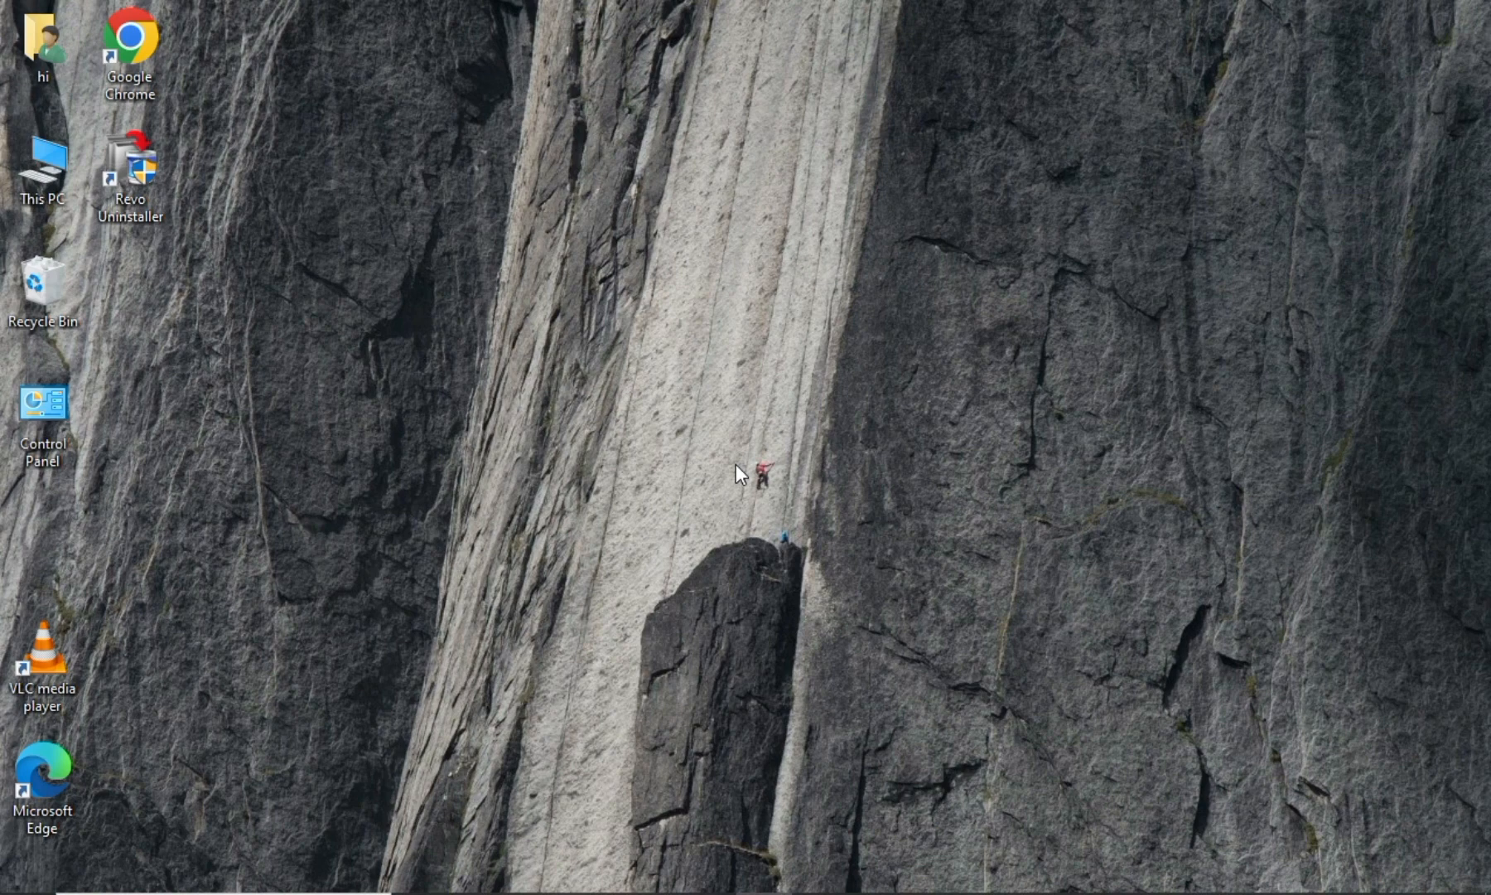
pyautogui.moveTo(1406, 311)
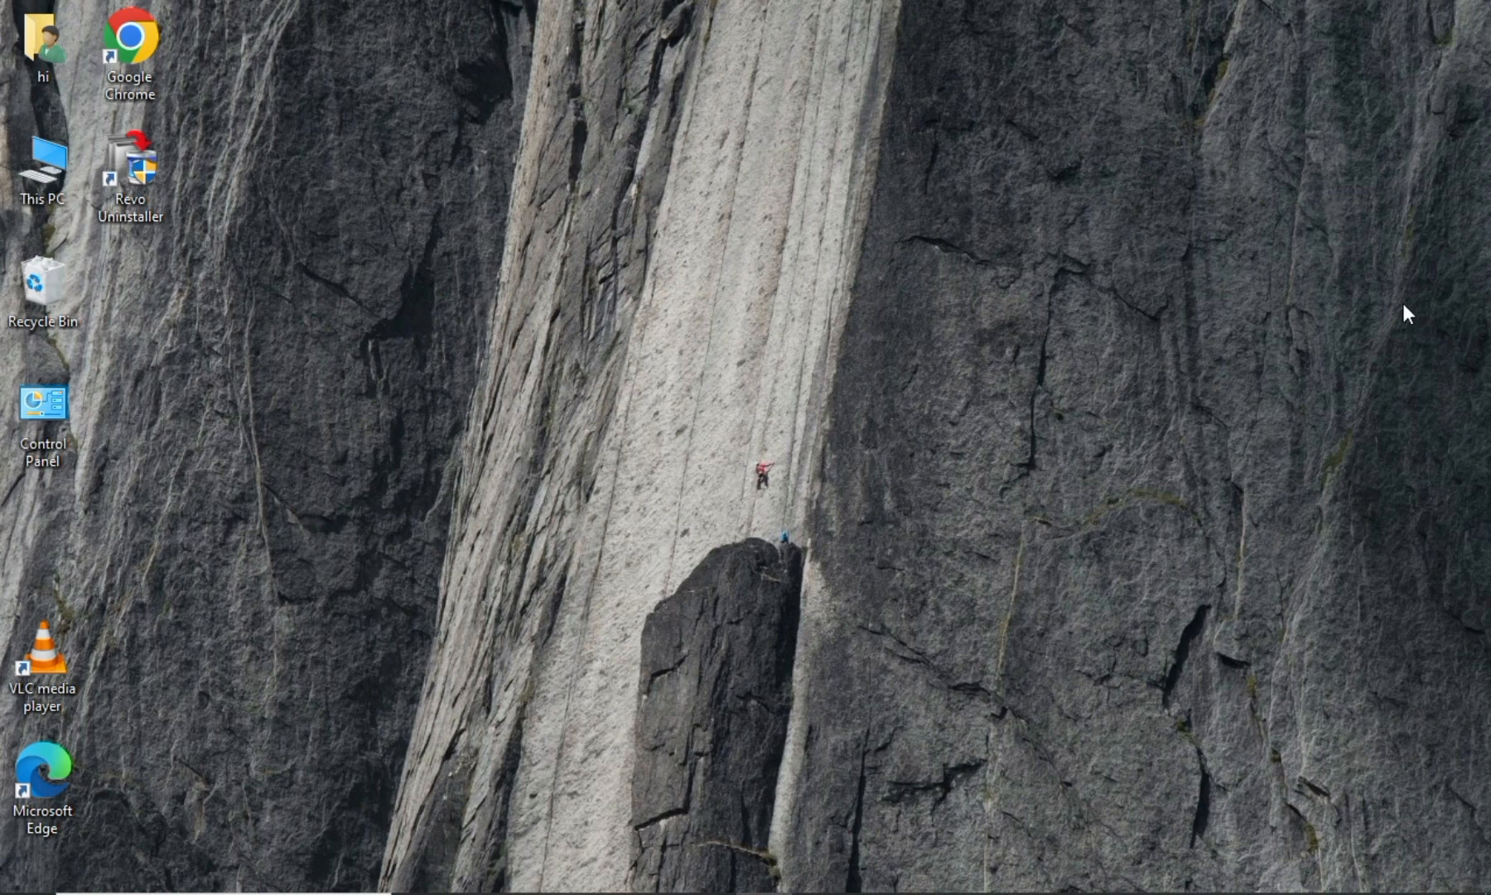